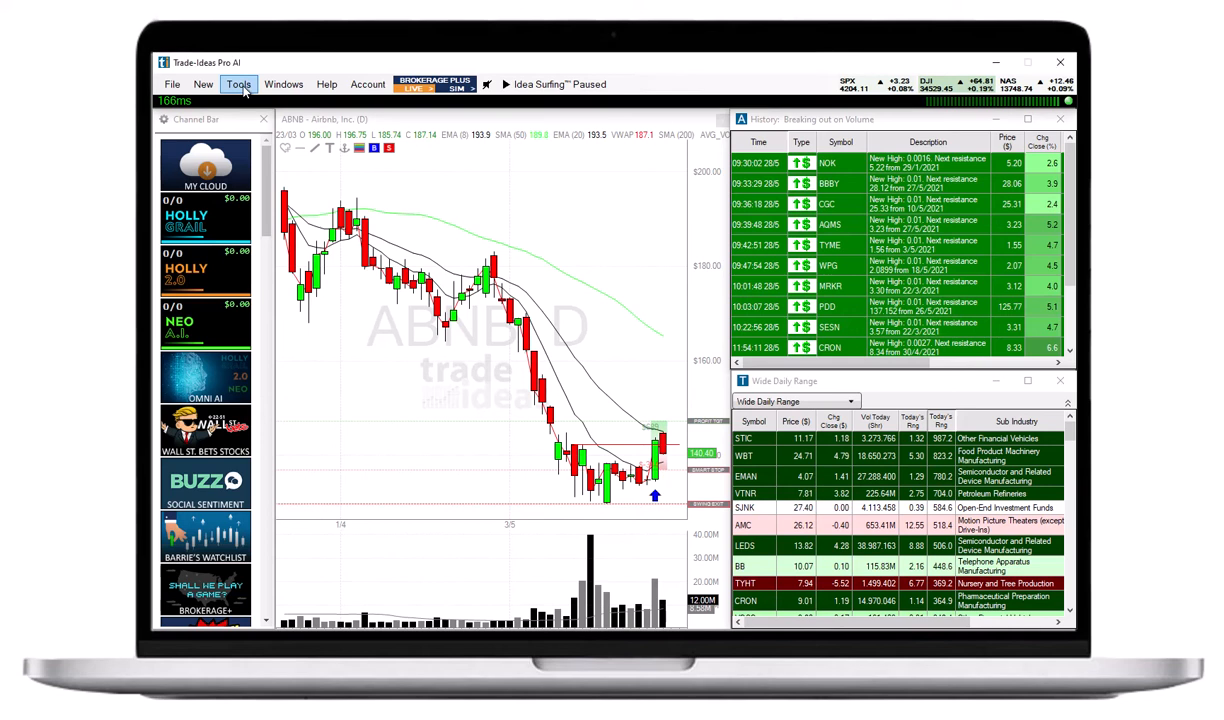
Show the Tools menu with its Symbol Lists entry over the charts
left_click(240, 84)
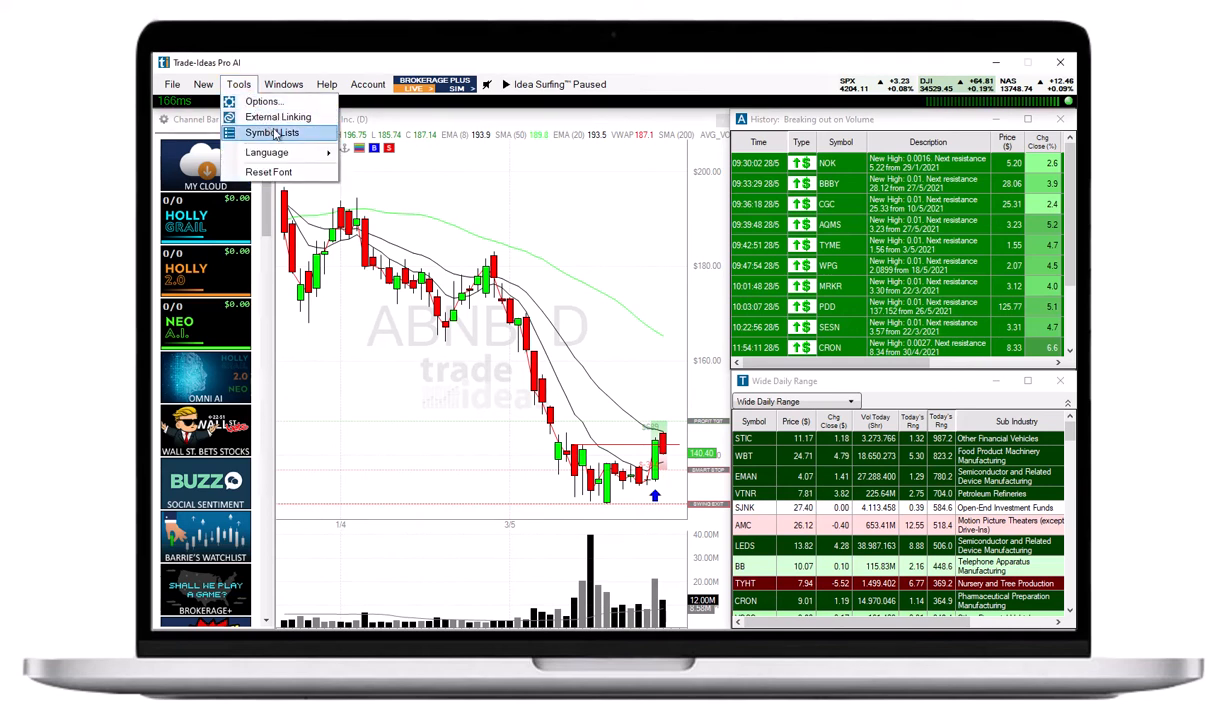
mouse_move(310, 140)
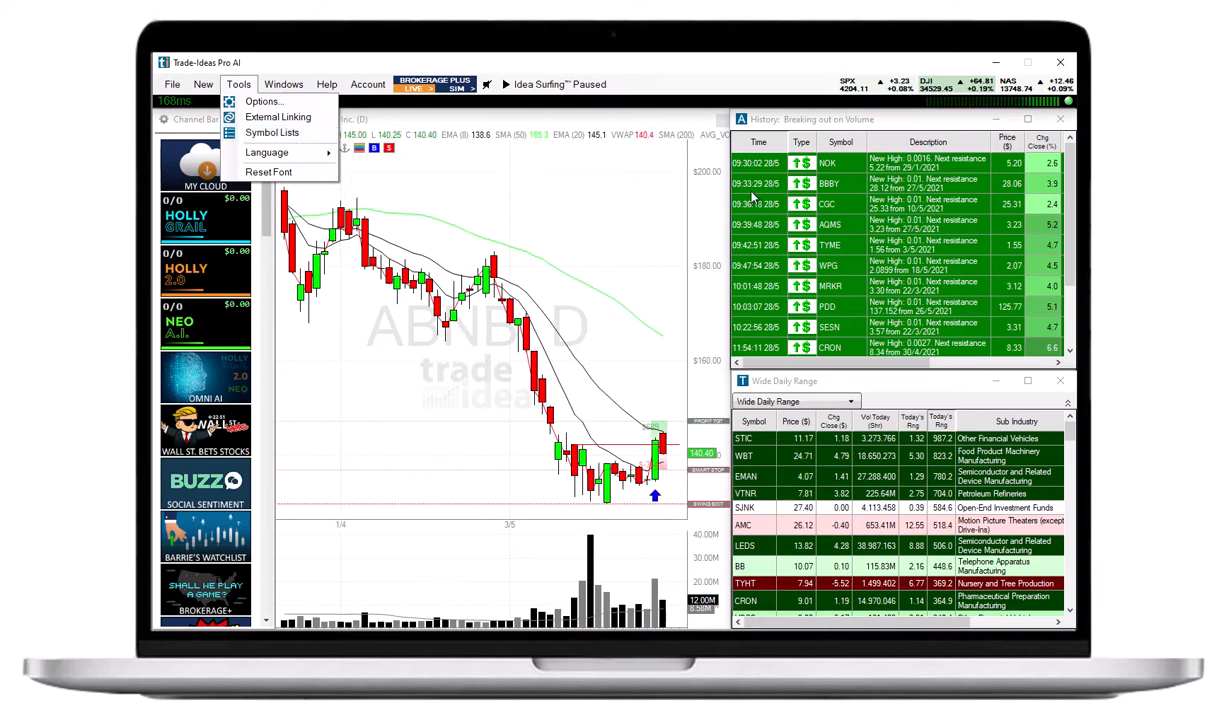
right_click(828, 184)
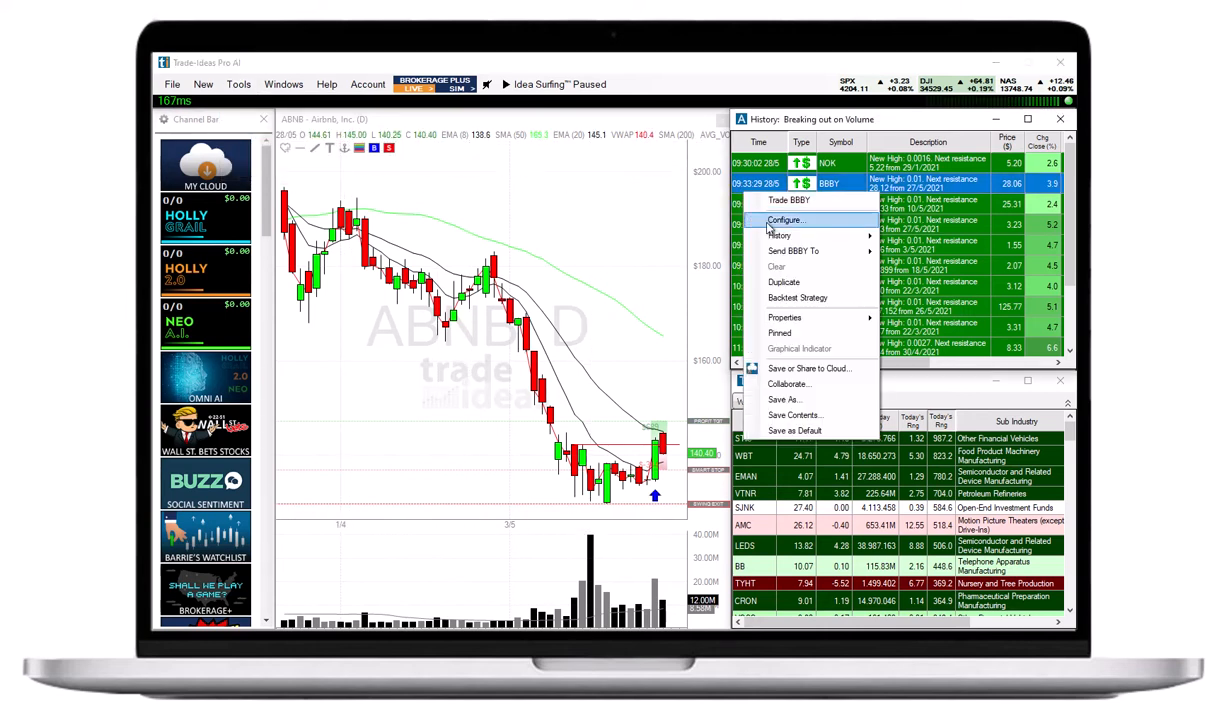
left_click(786, 220)
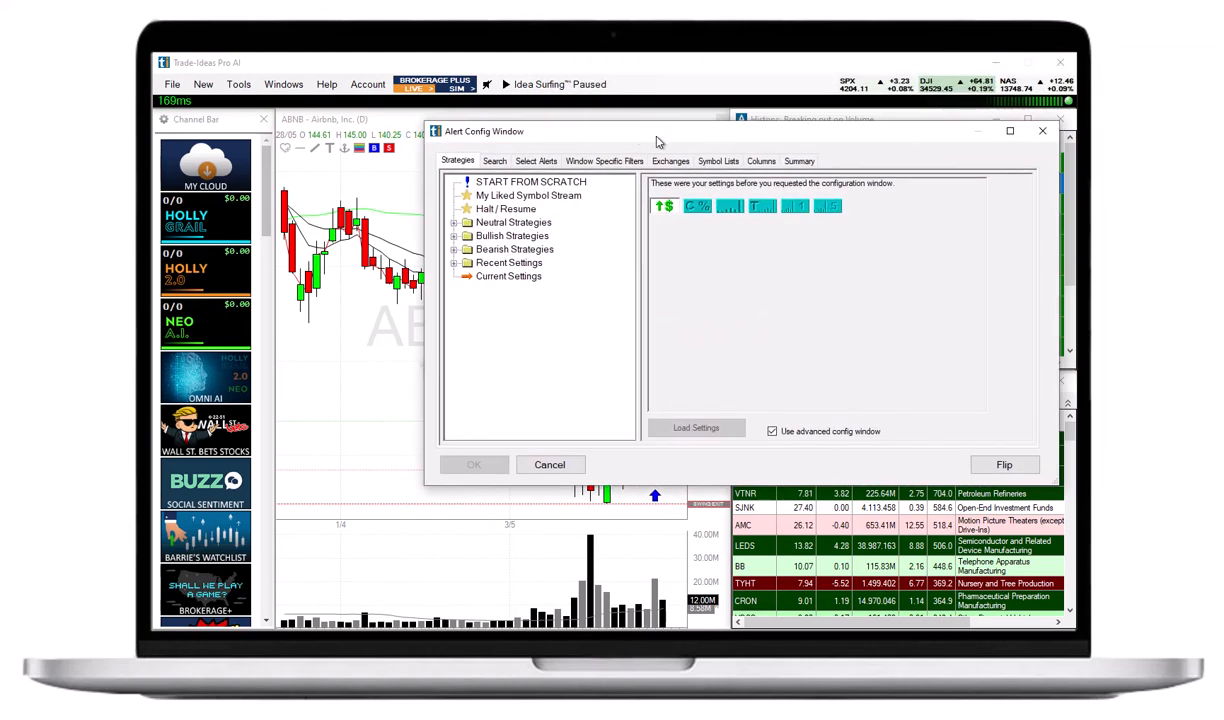
left_click(718, 160)
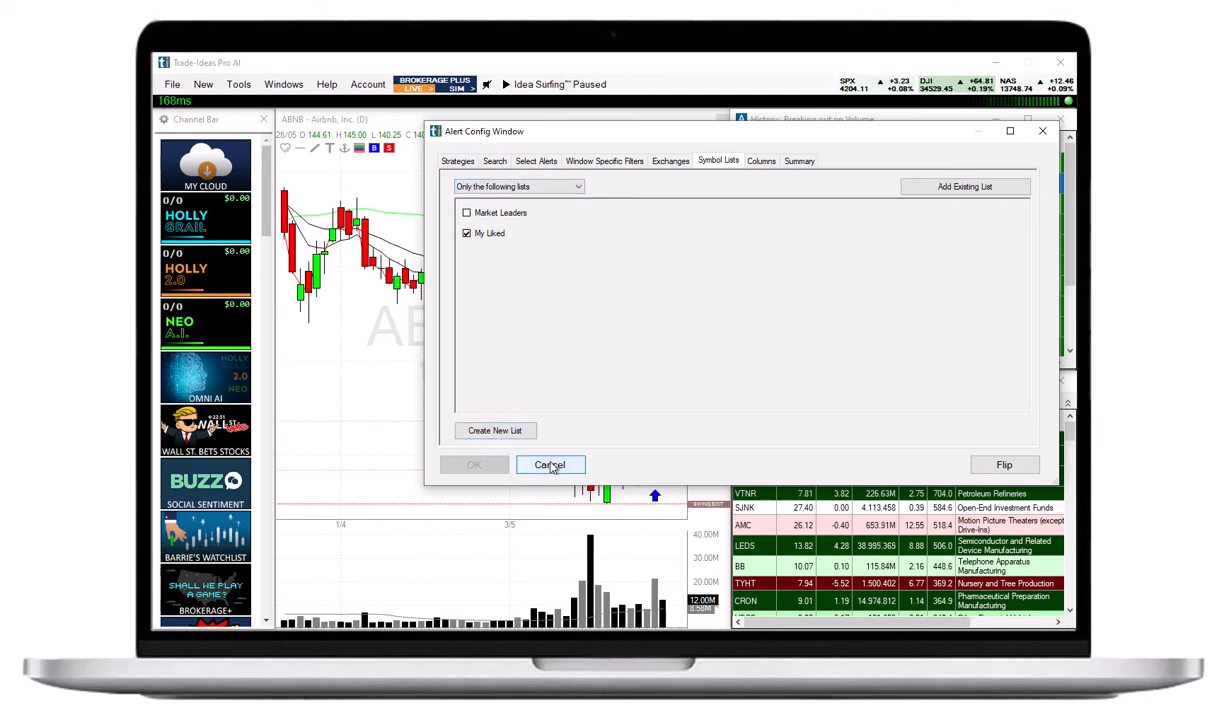
left_click(550, 464)
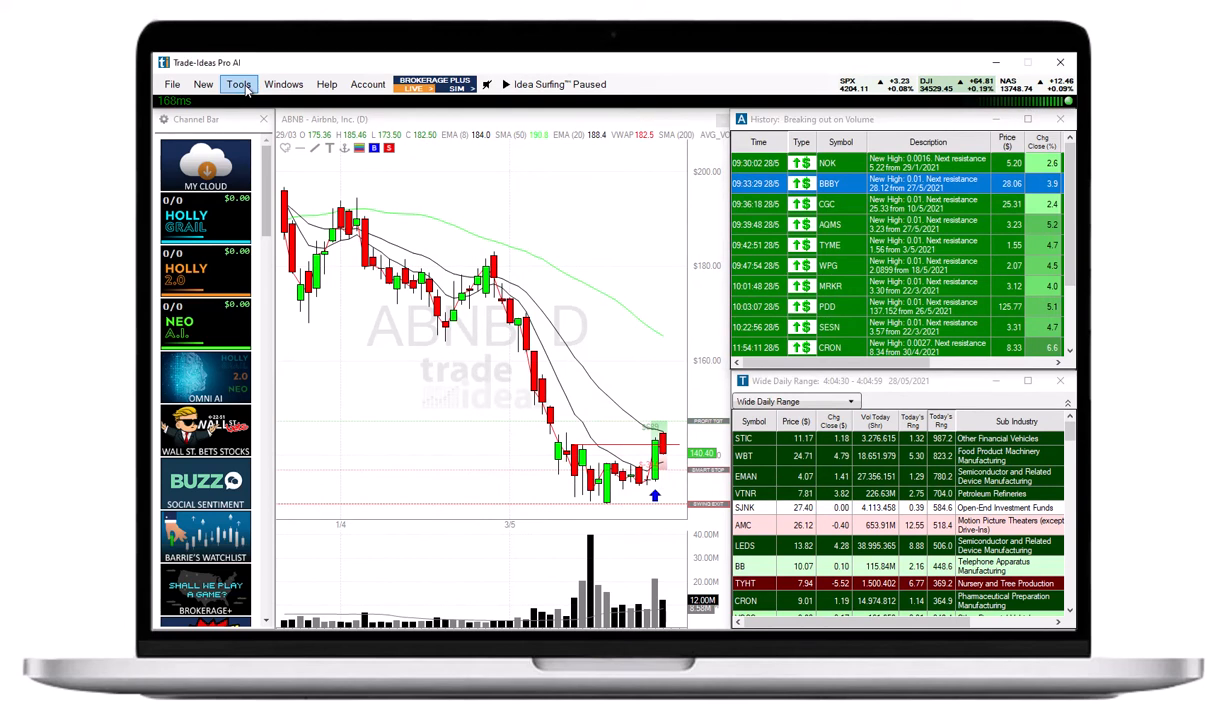
Bring up the Symbol Lists manager and select the Latest list
left_click(238, 84)
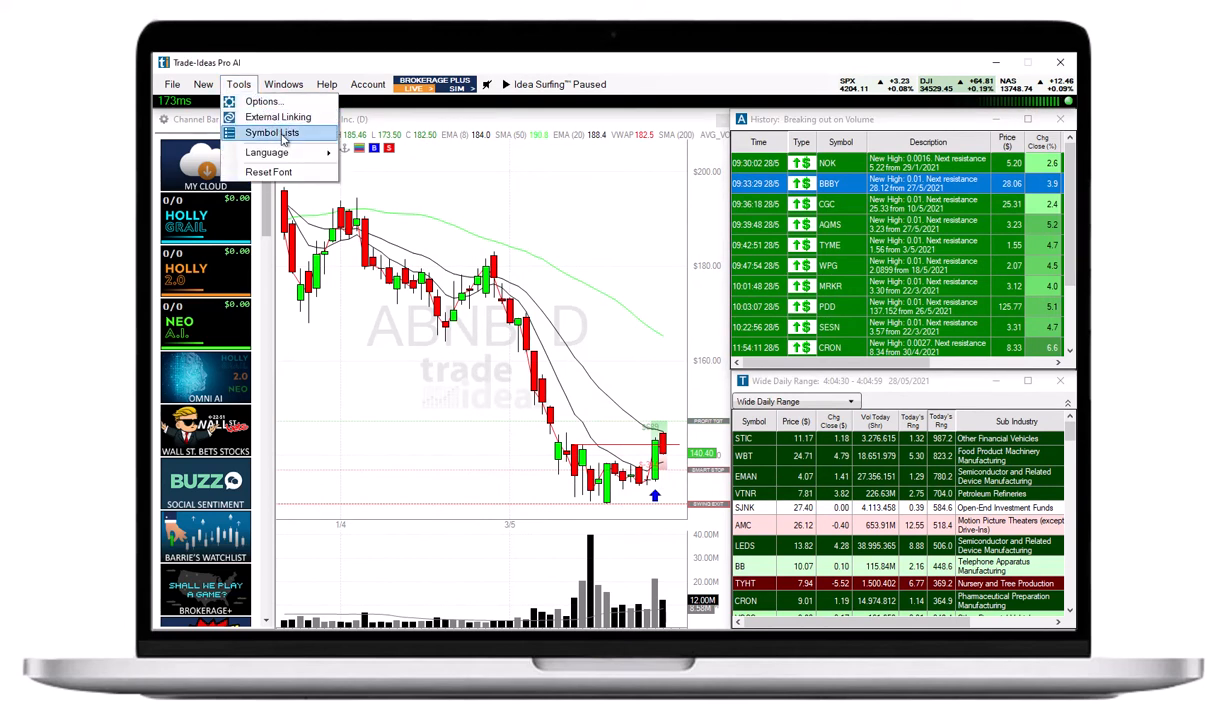
left_click(272, 132)
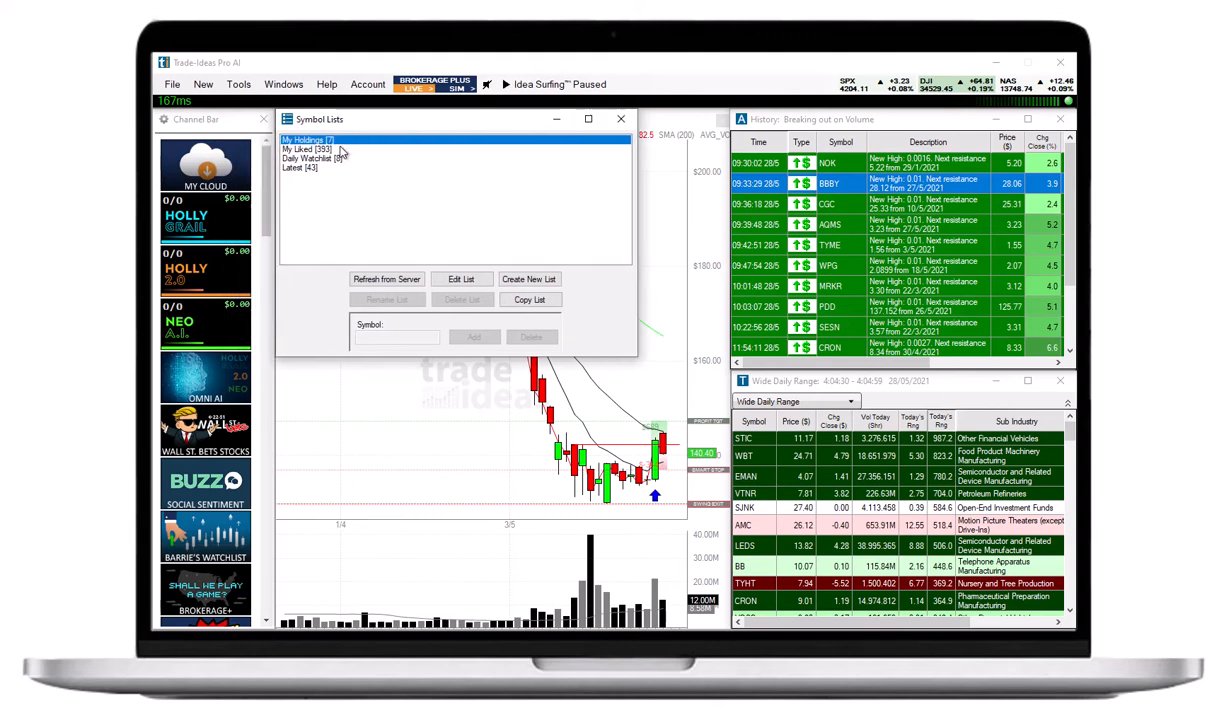
mouse_move(340, 162)
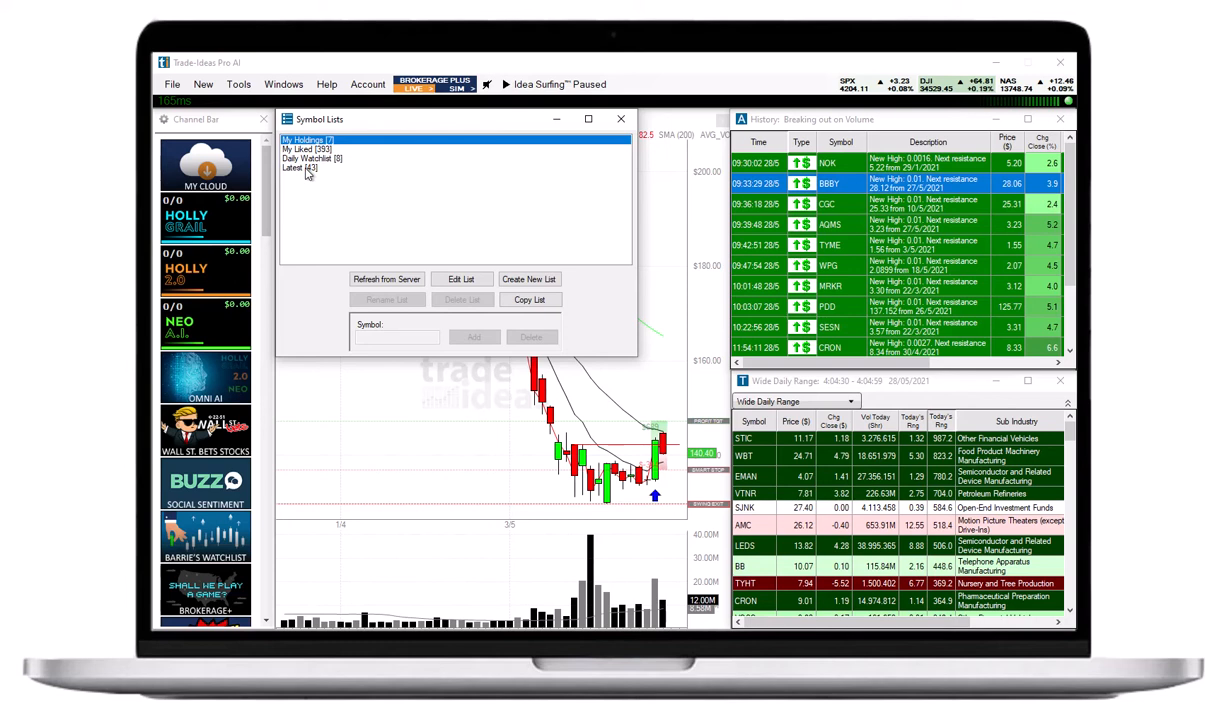
left_click(300, 168)
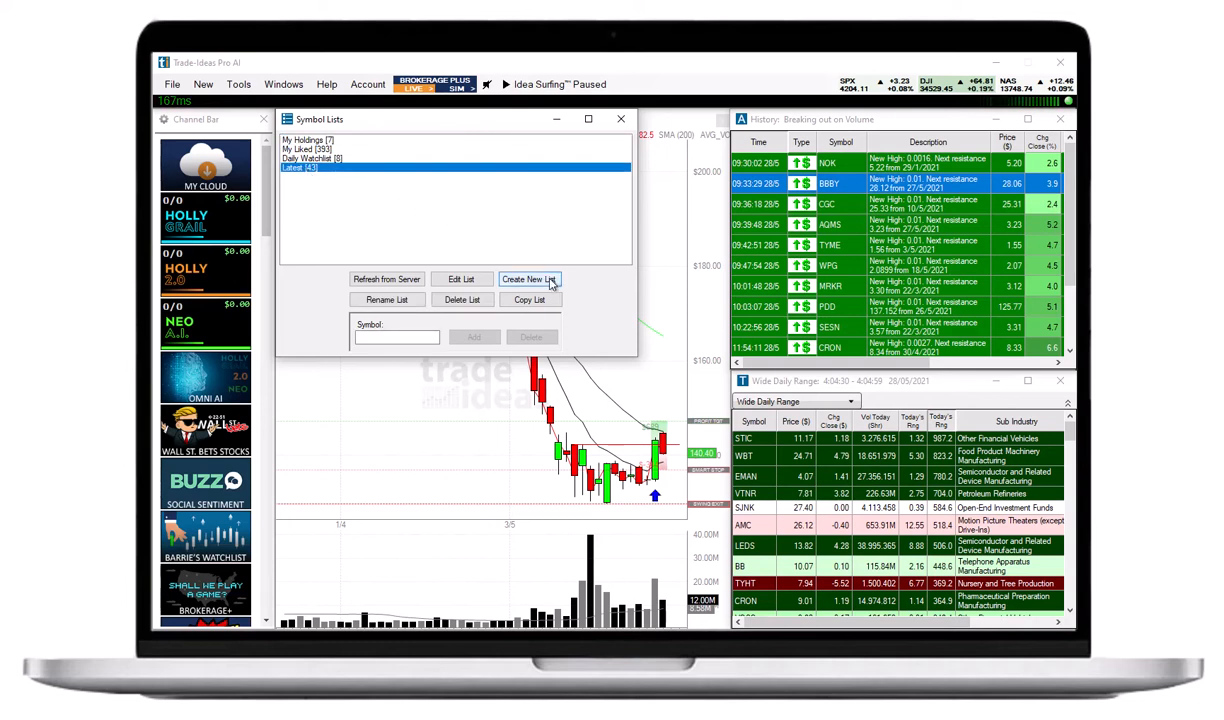
Create an empty symbol list named 'New List' below Latest
left_click(528, 280)
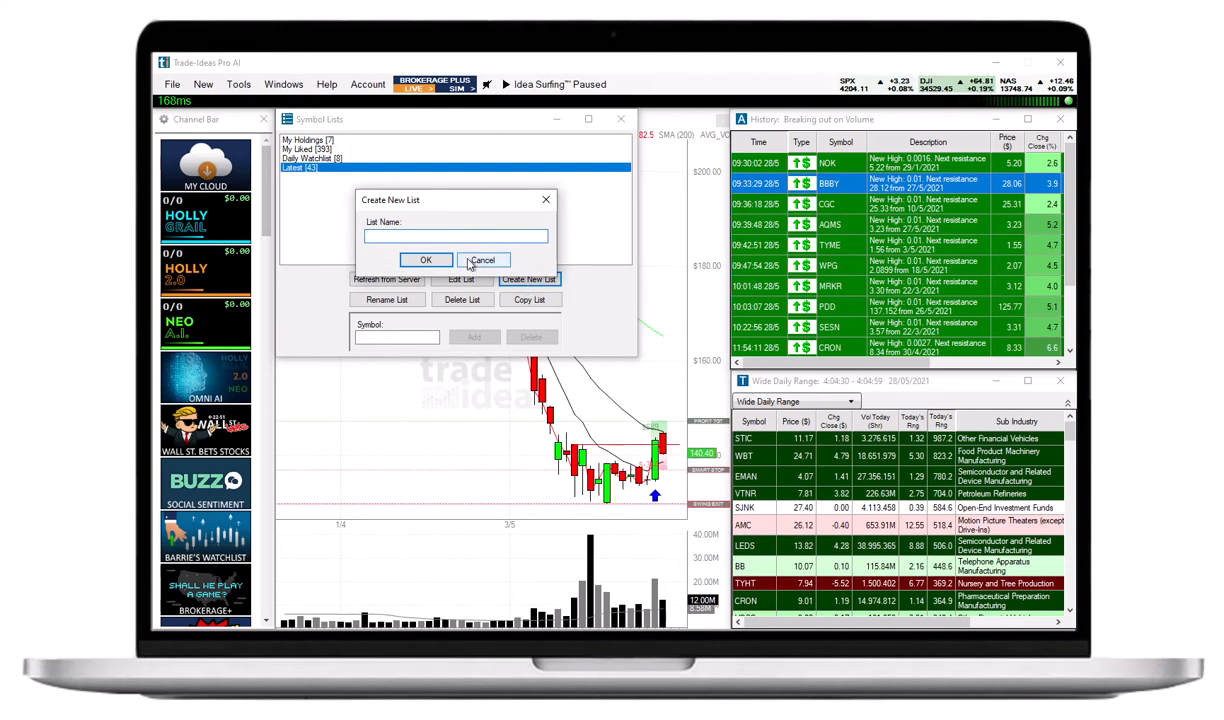
type("N")
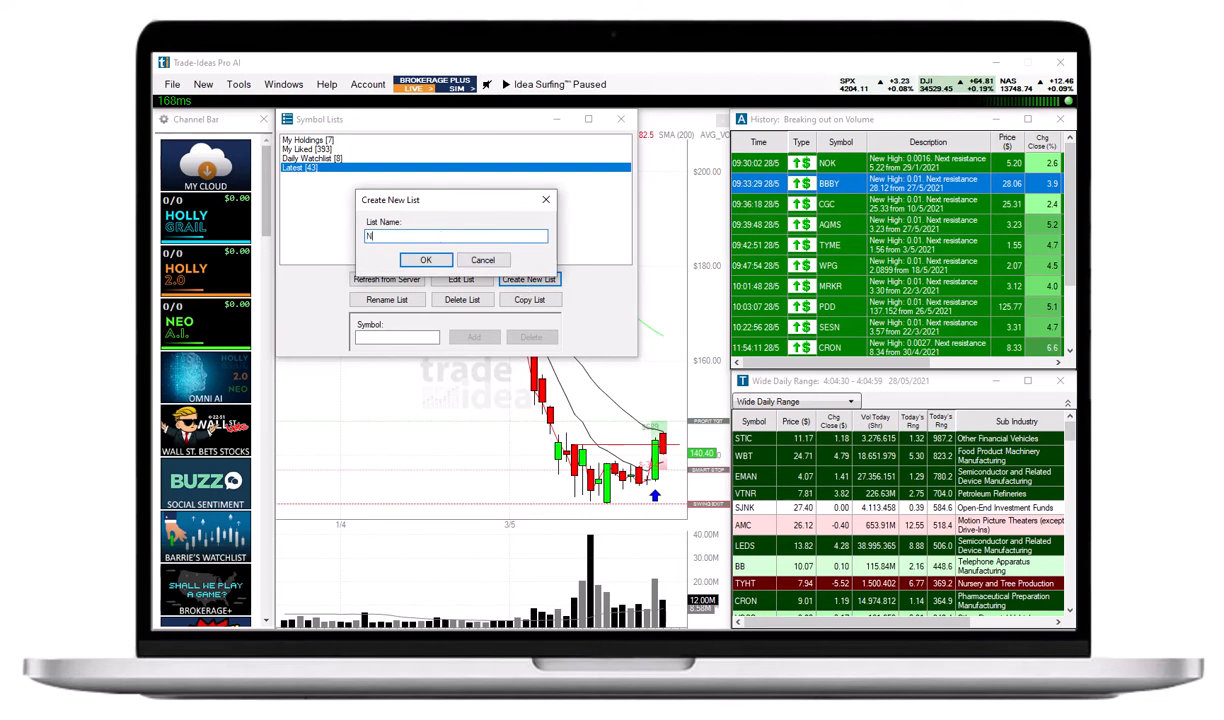
type("ew List")
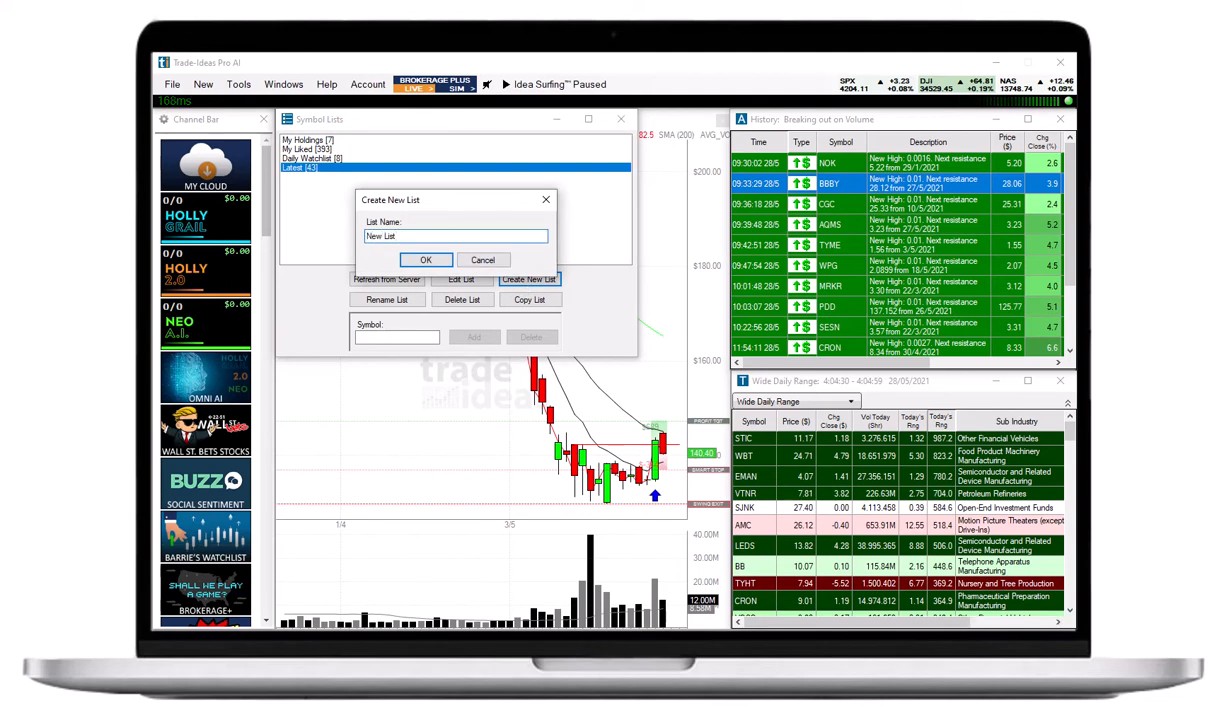
left_click(426, 260)
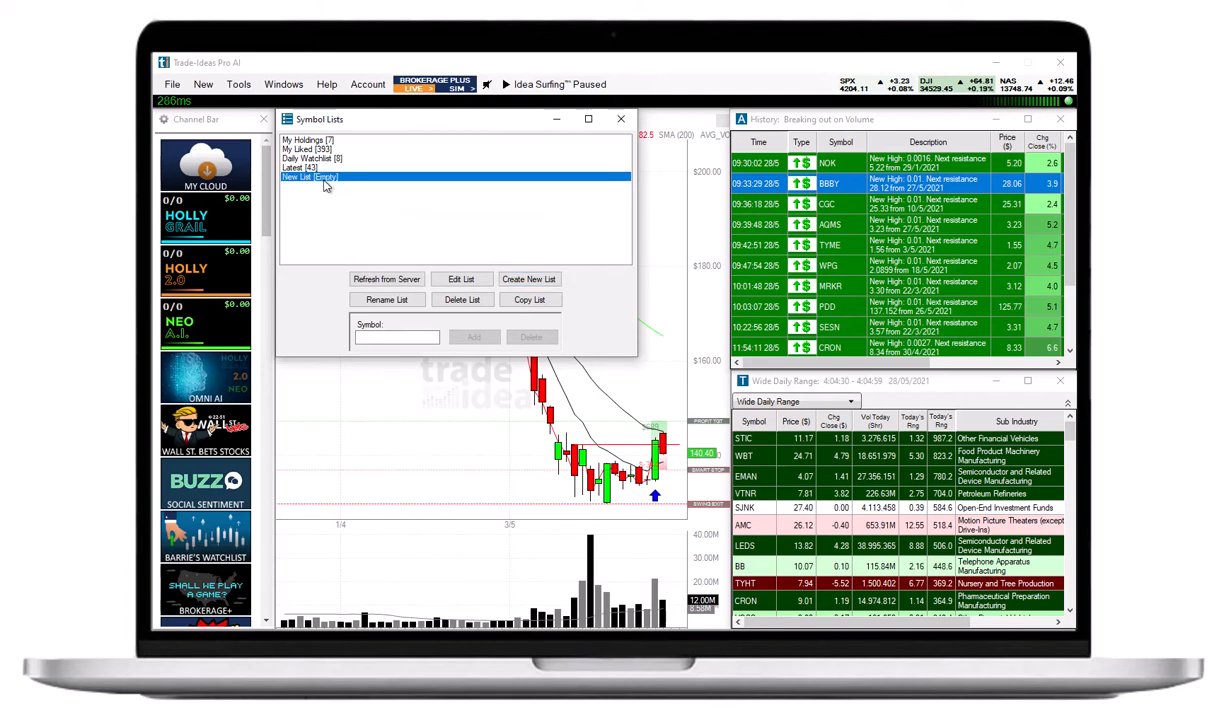
mouse_move(344, 204)
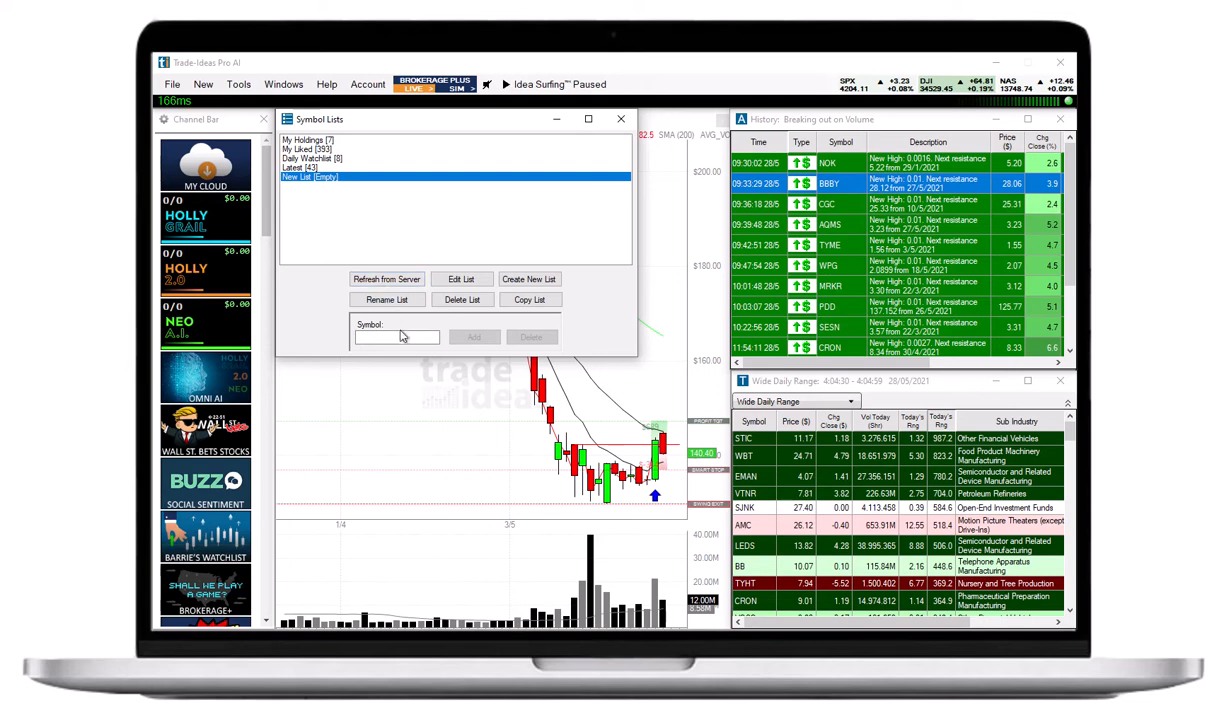
Add typed symbols (sp, spy, spl) to New List via the Symbol box and Add
type("sp")
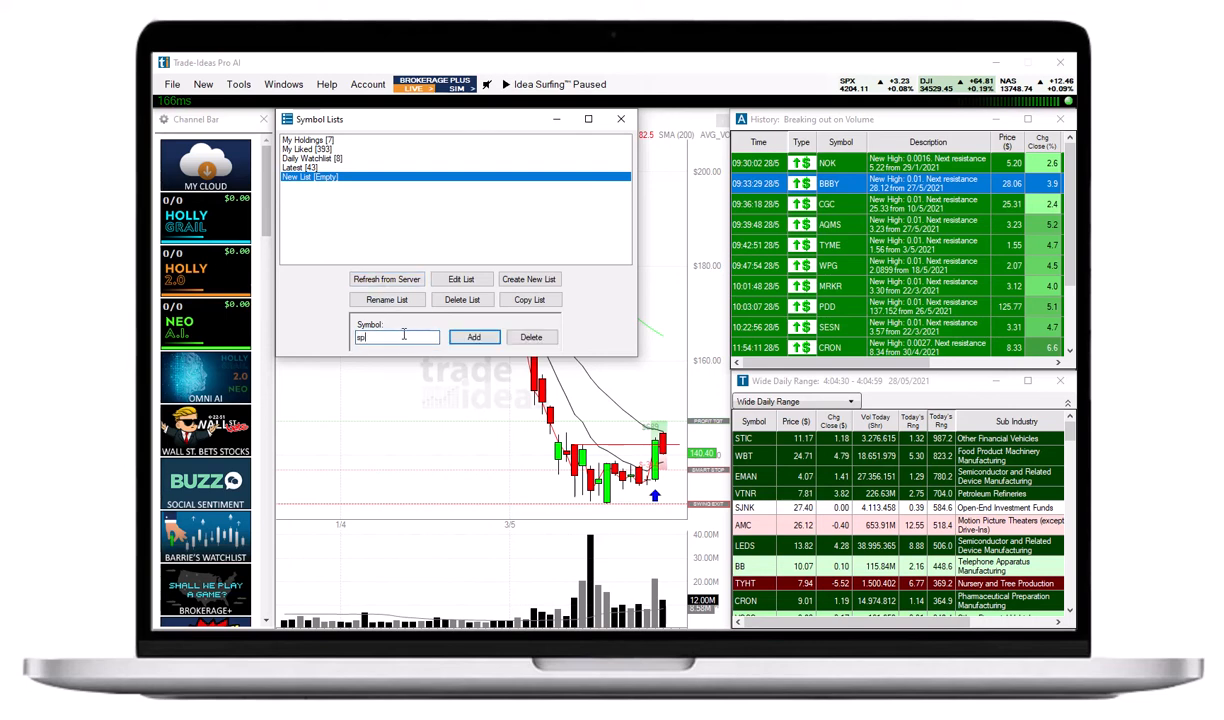
left_click(472, 336)
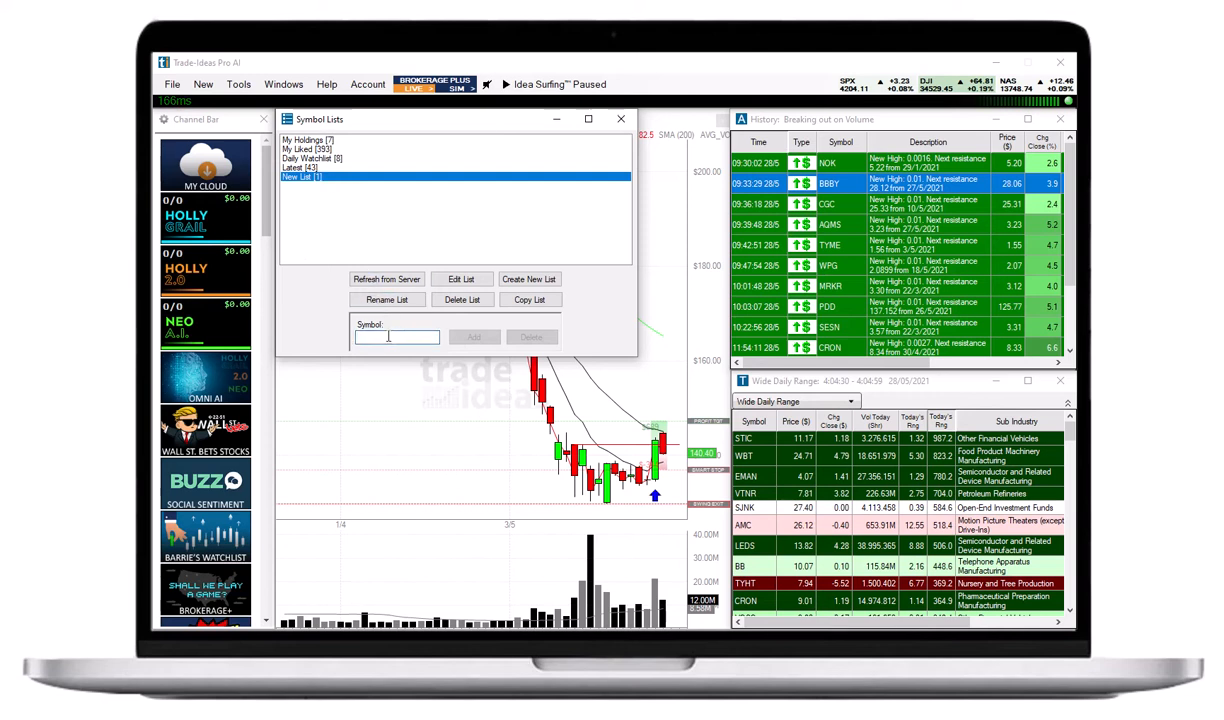
type("spy")
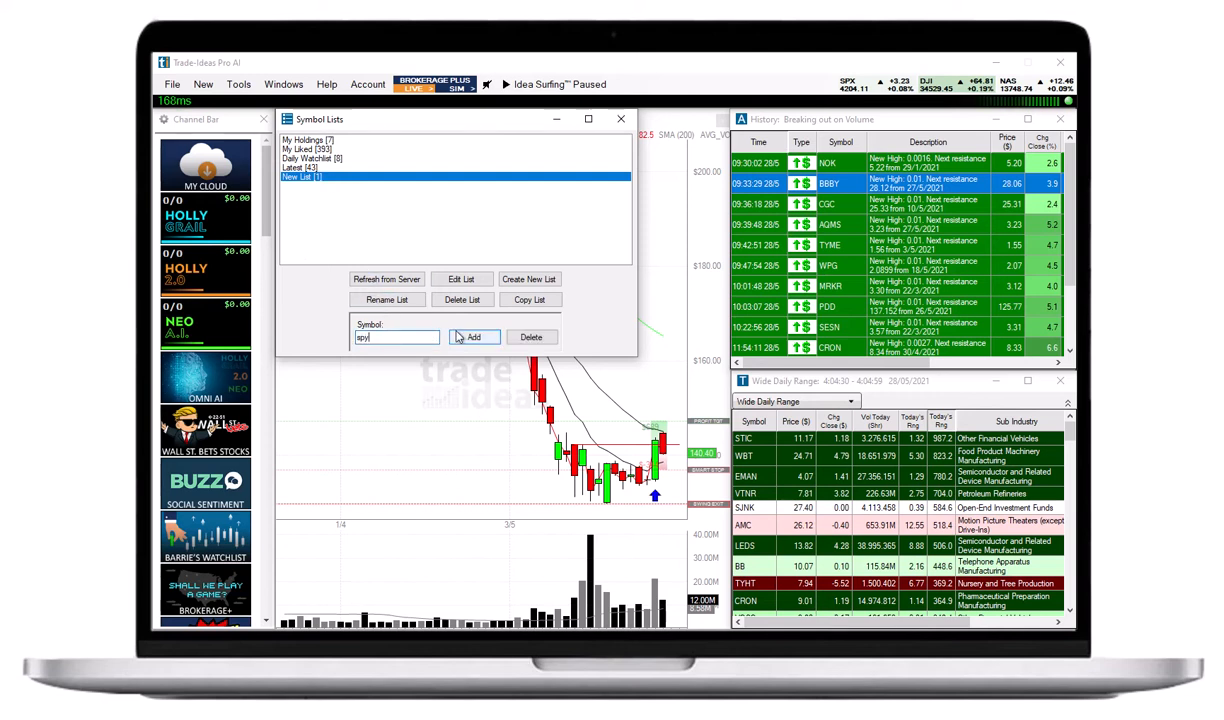
left_click(472, 336)
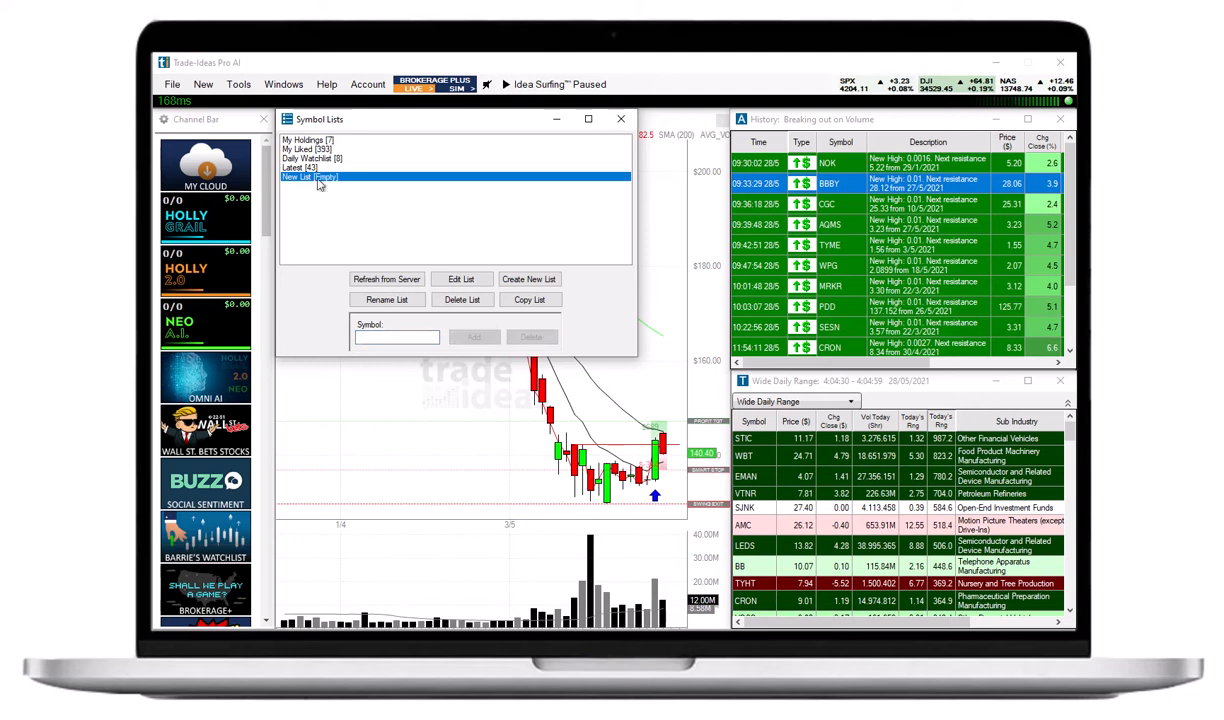
type("spl")
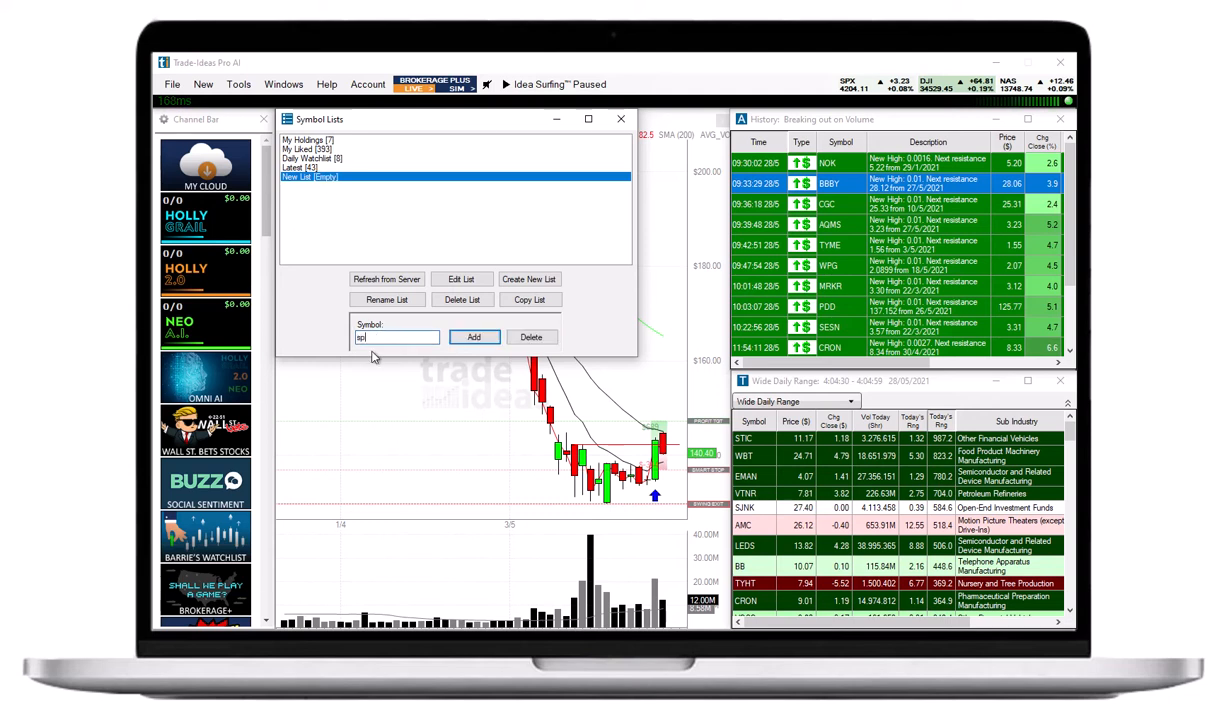
left_click(474, 336)
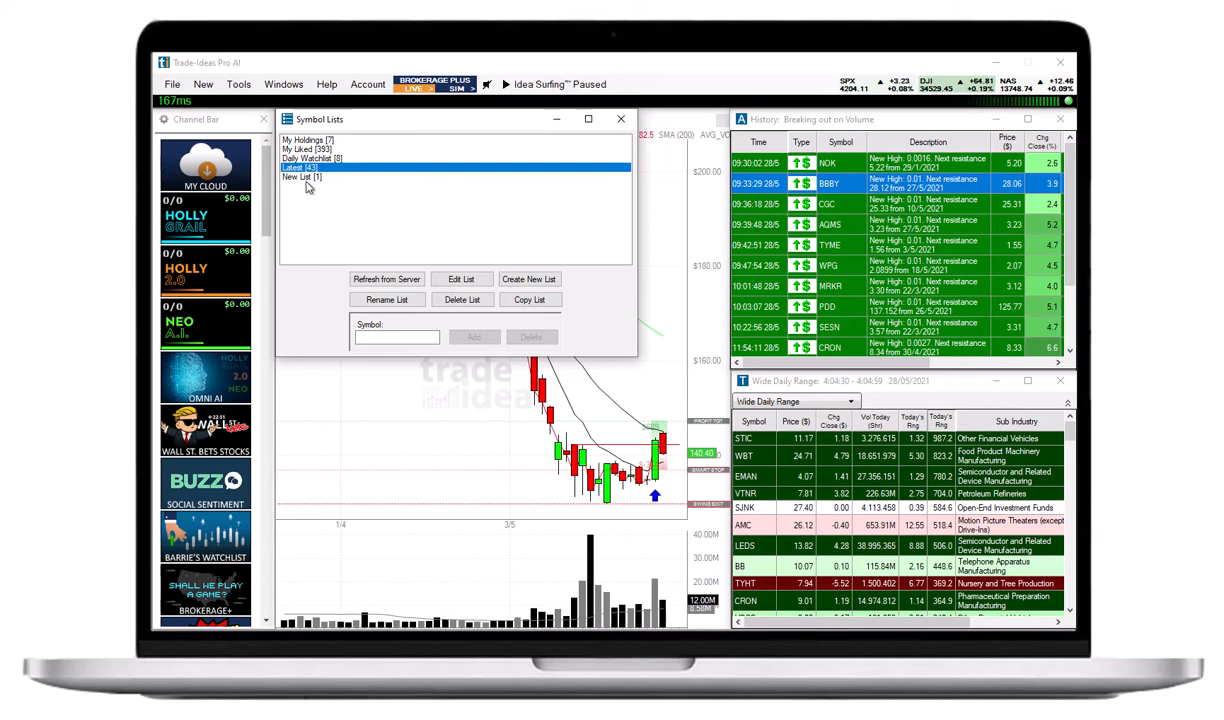
left_click(300, 176)
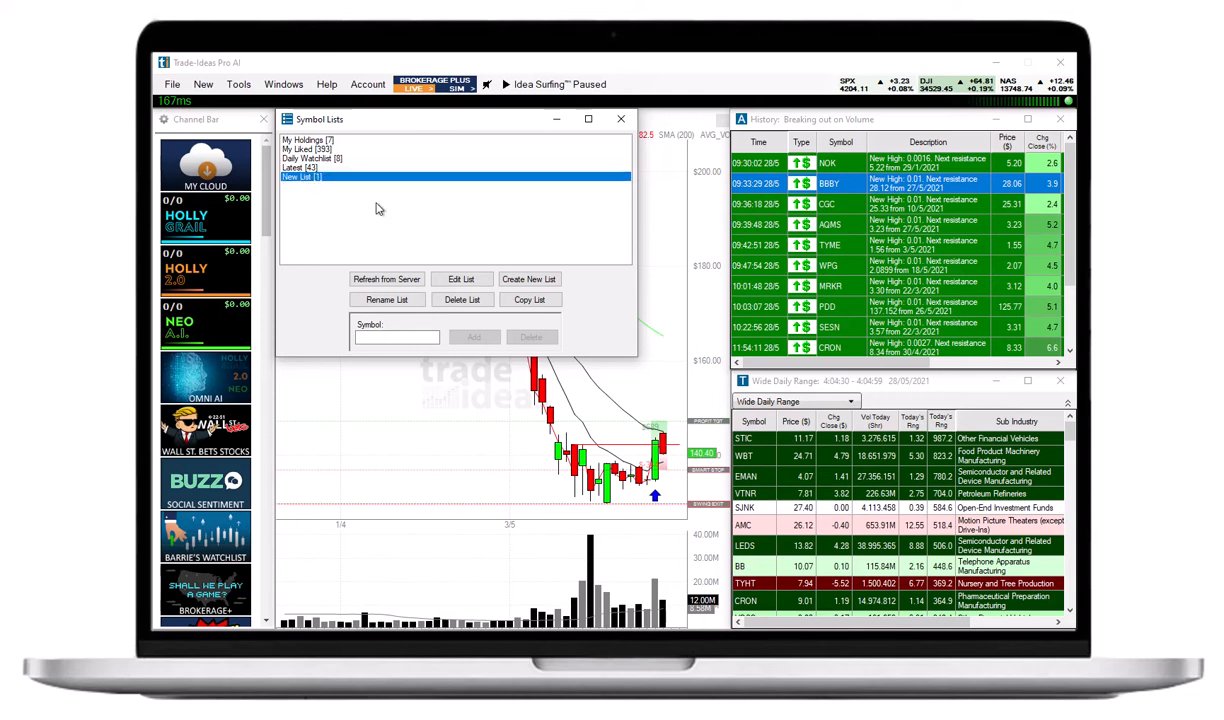
left_click(396, 336)
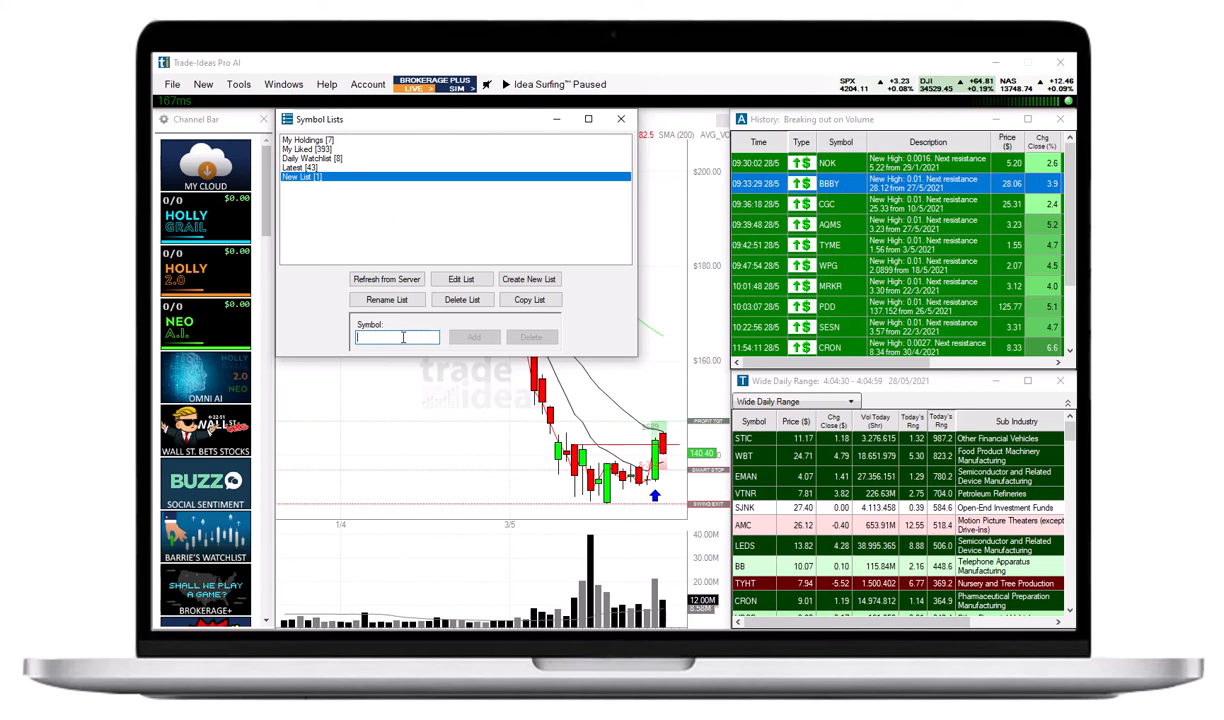
type("test")
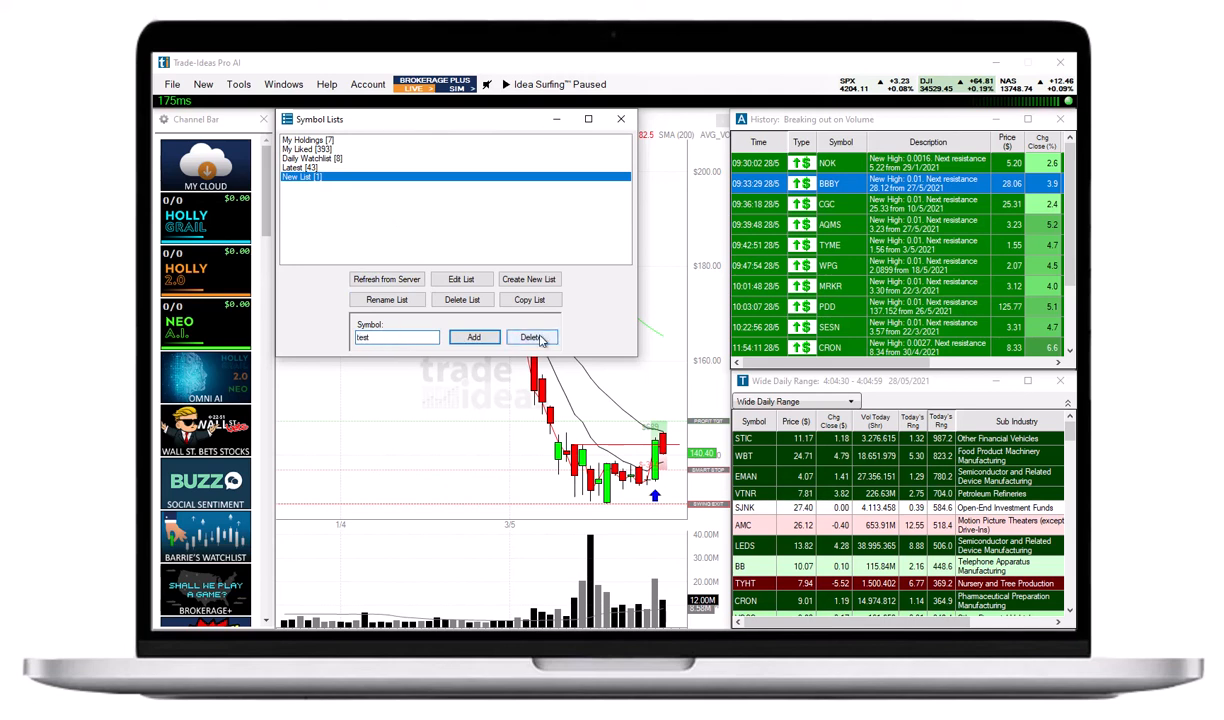
left_click(532, 336)
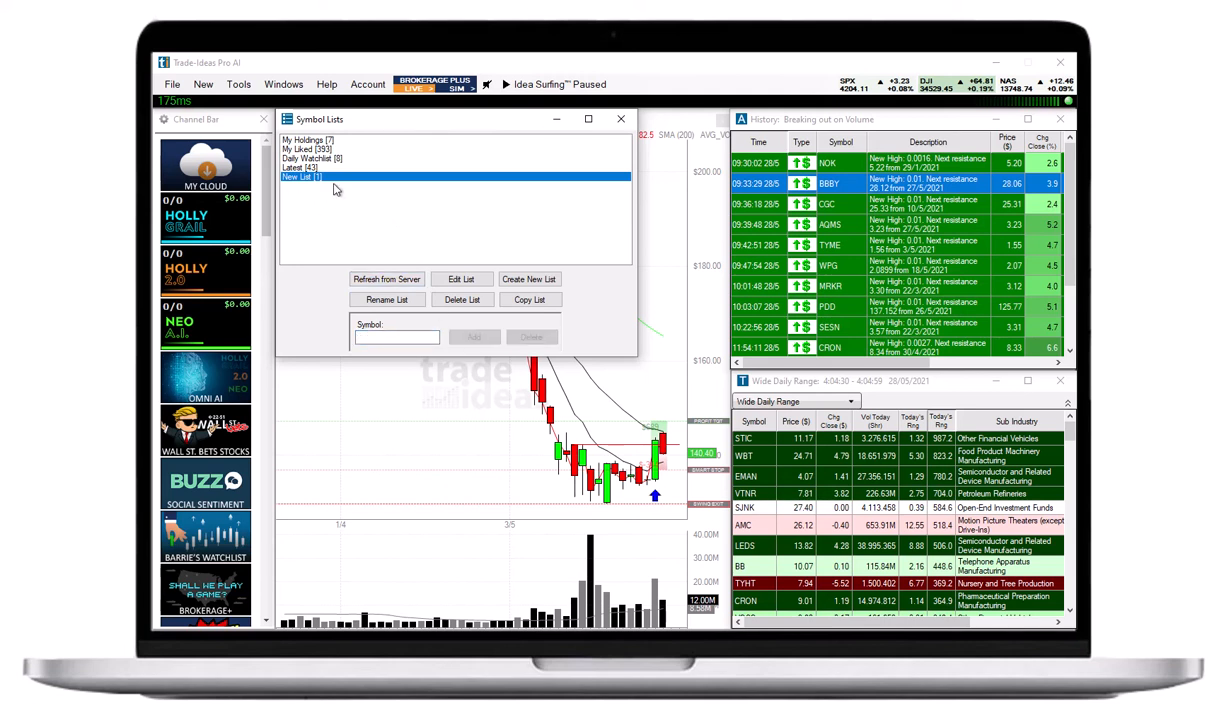
mouse_move(324, 180)
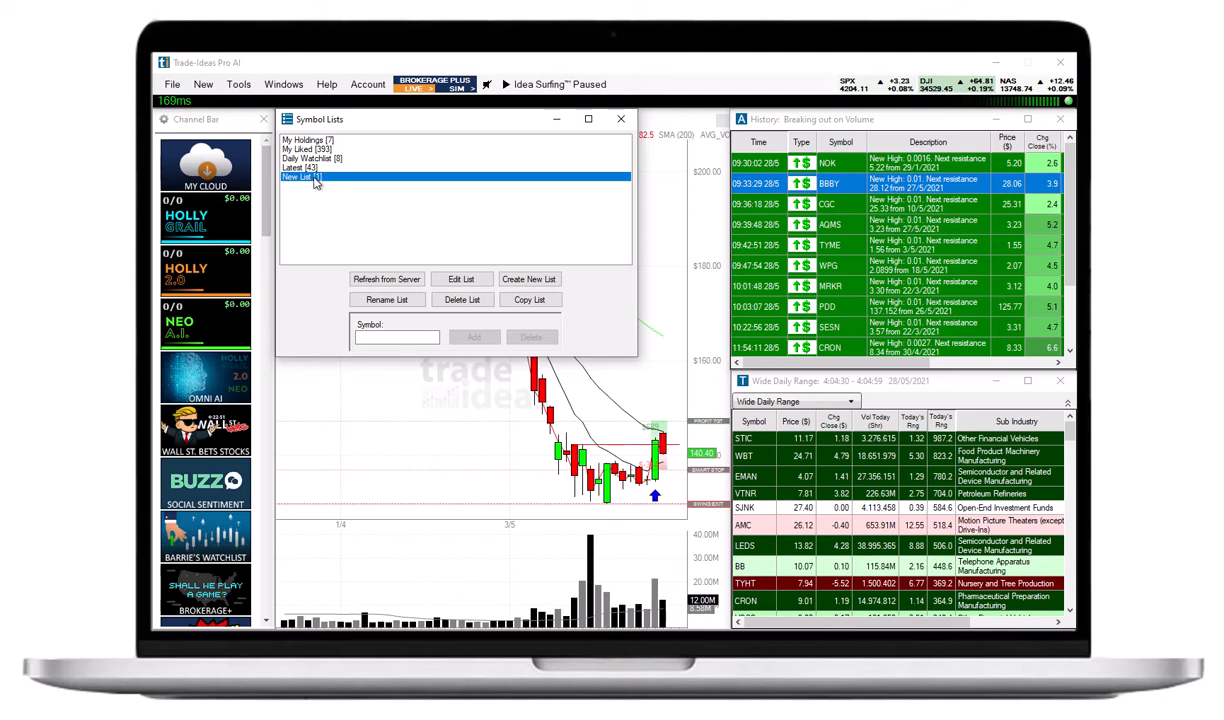
Enter TWTR, X, GME and AMC on separate lines in New List's editor
left_click(460, 280)
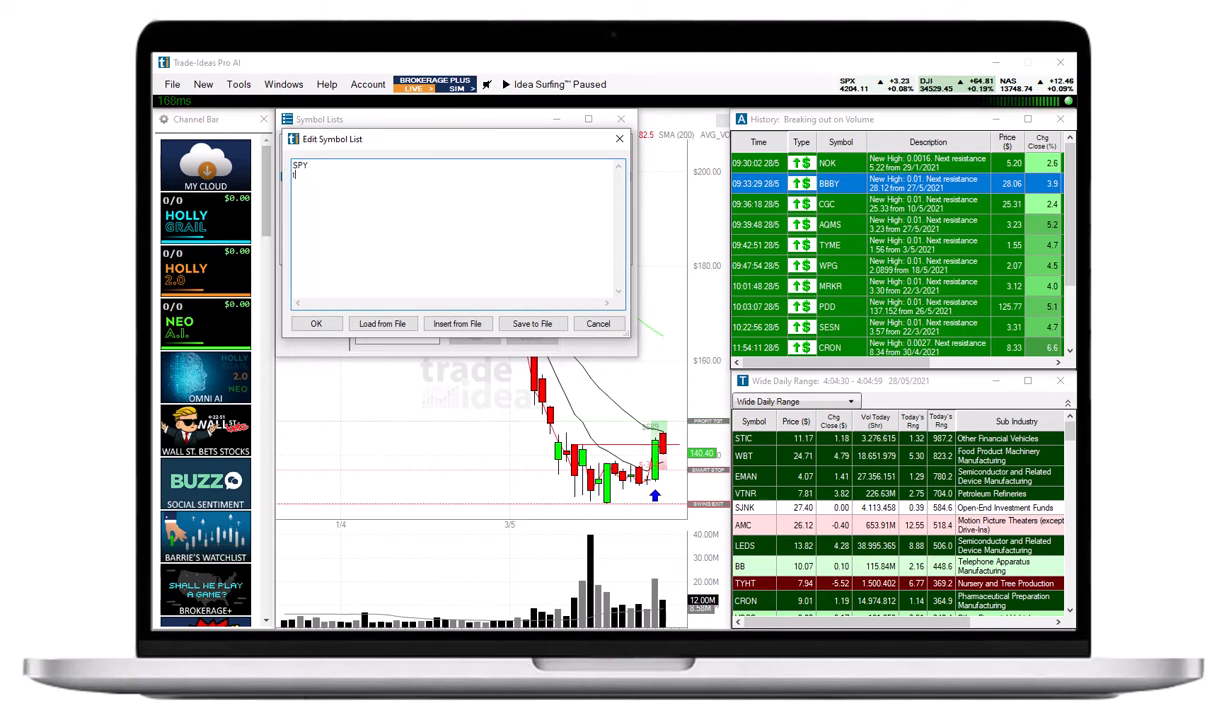
type("twtr")
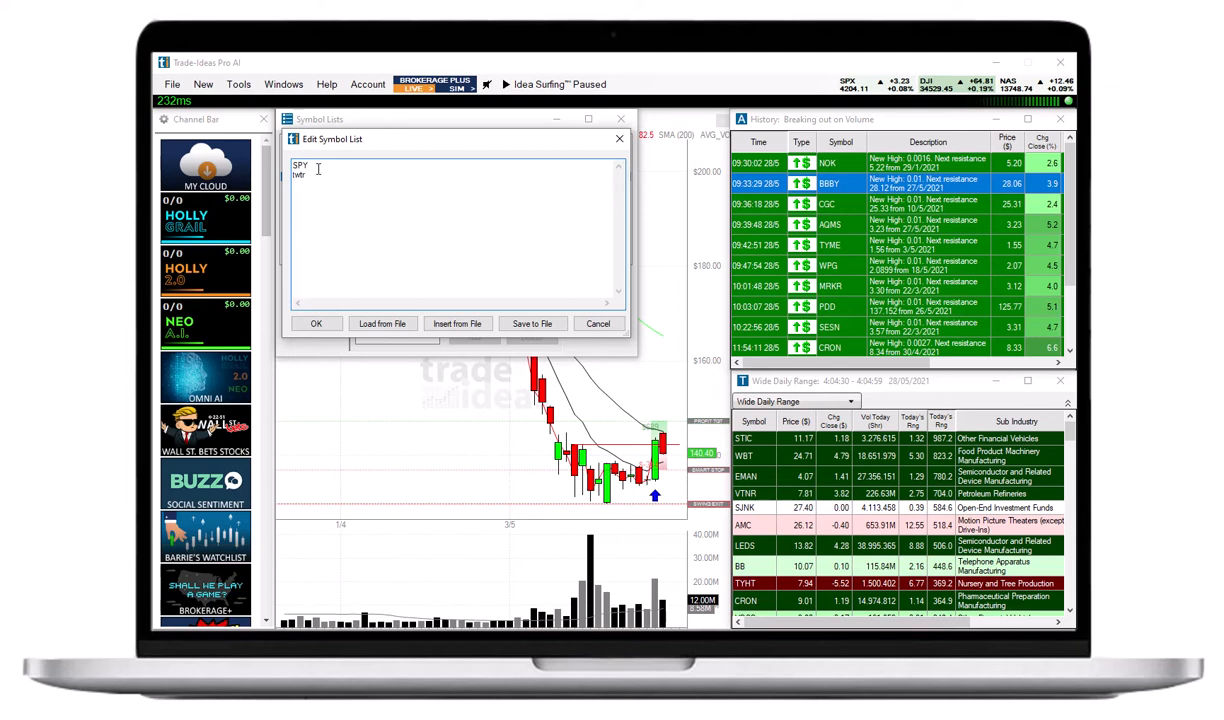
type("X")
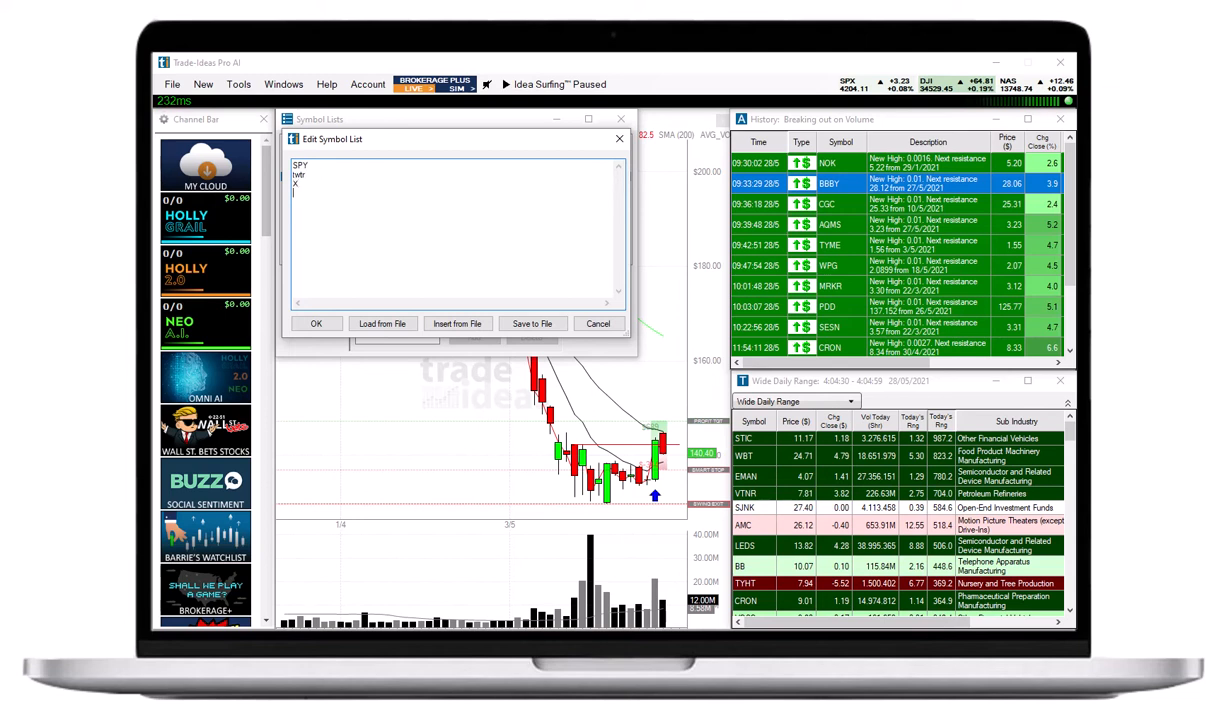
type("GME")
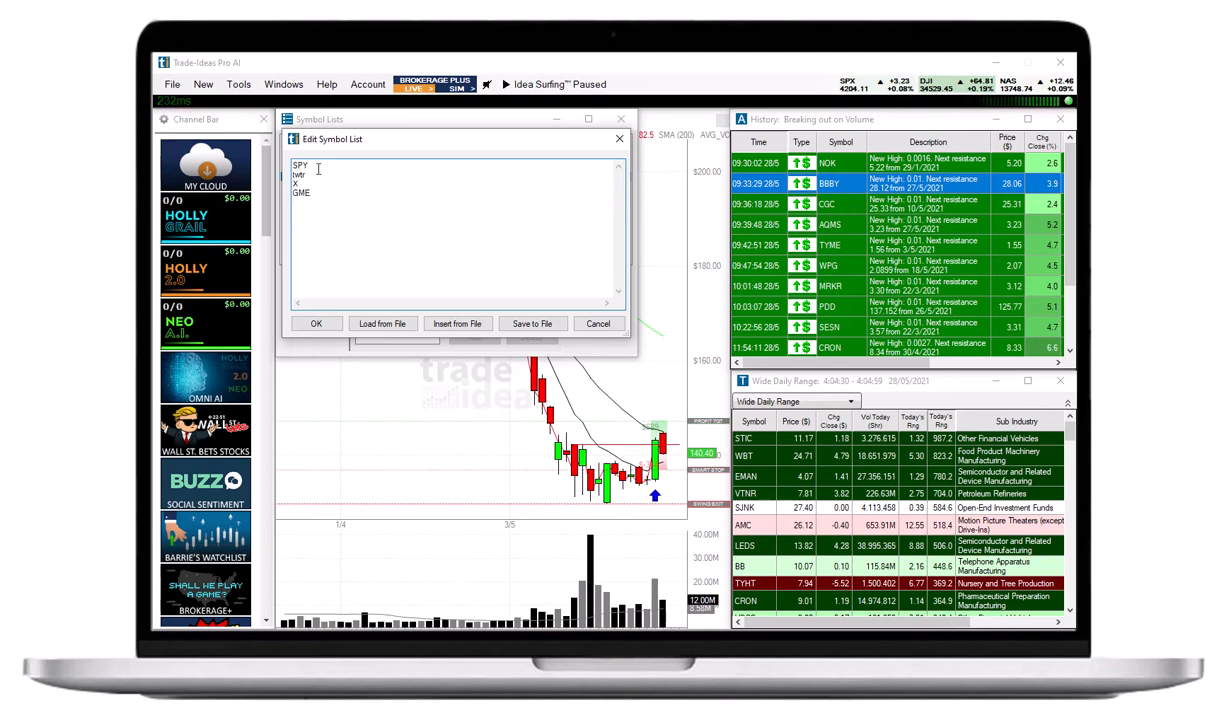
type("AMC")
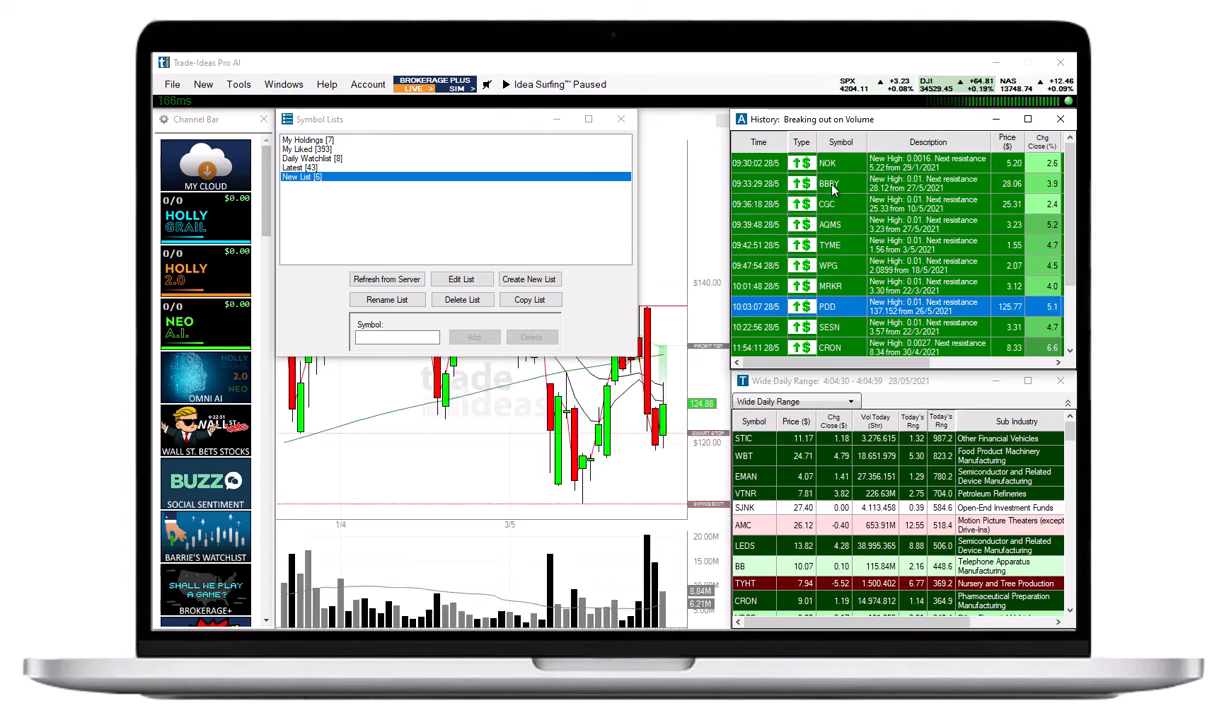
left_click(840, 184)
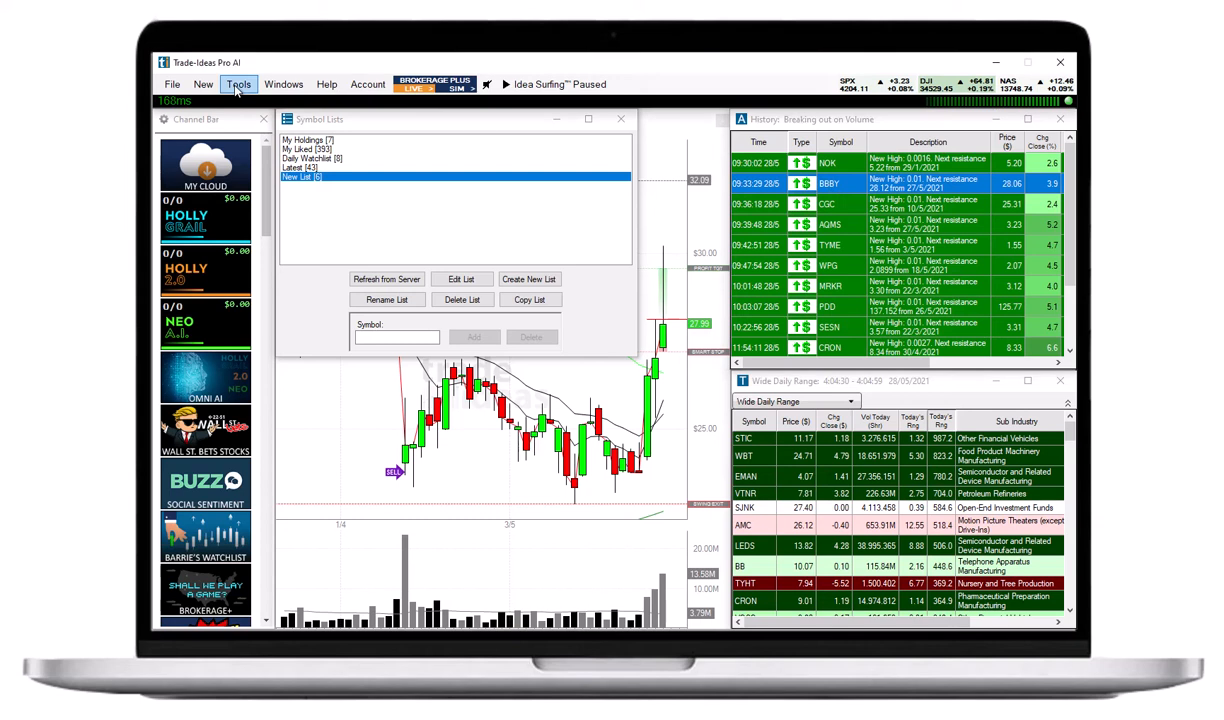
left_click(238, 84)
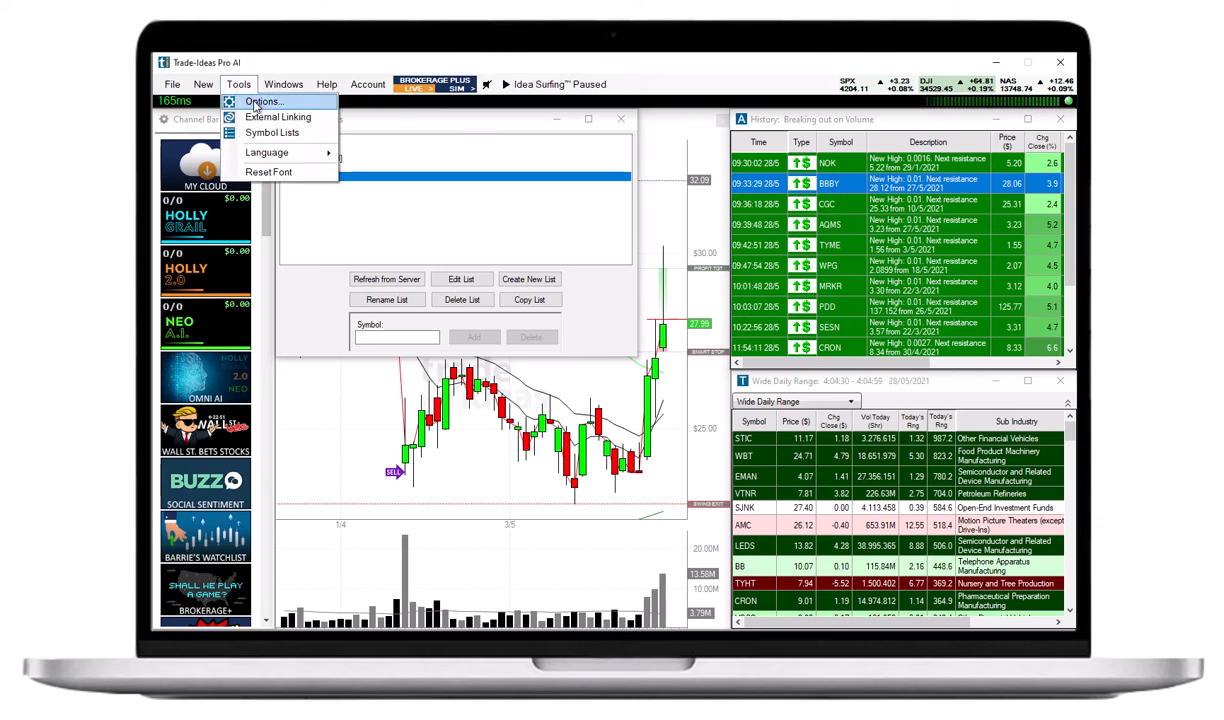
left_click(264, 100)
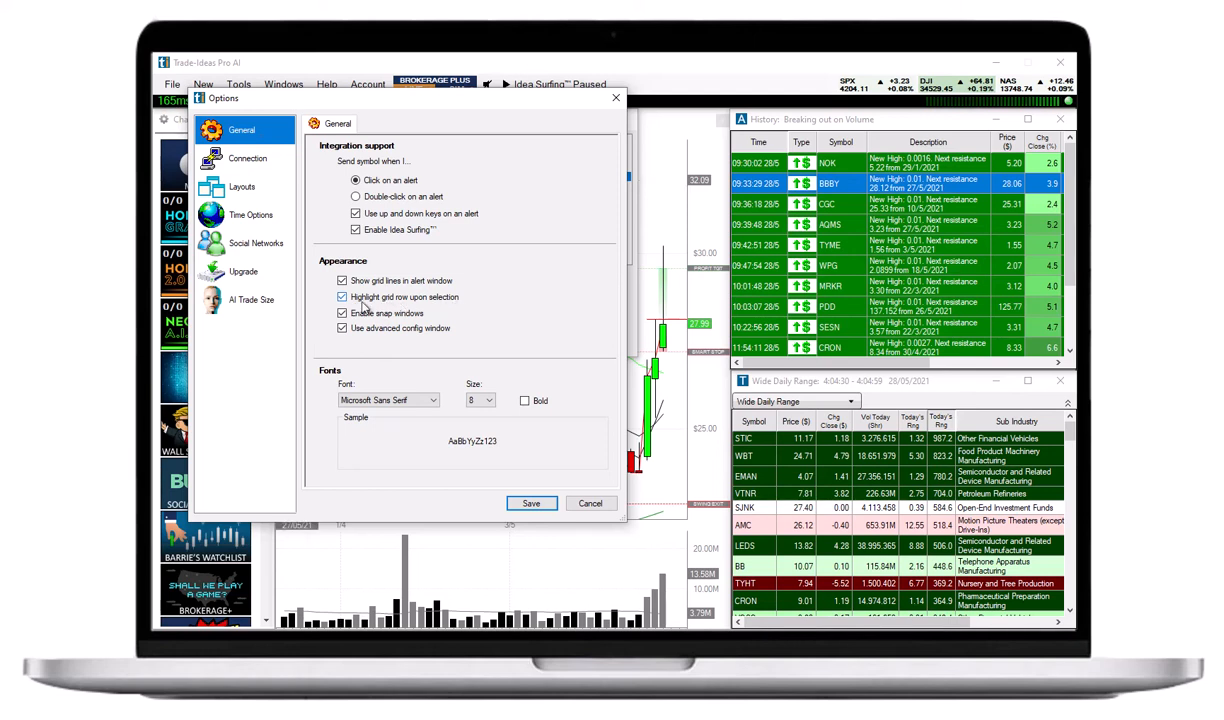
left_click(344, 296)
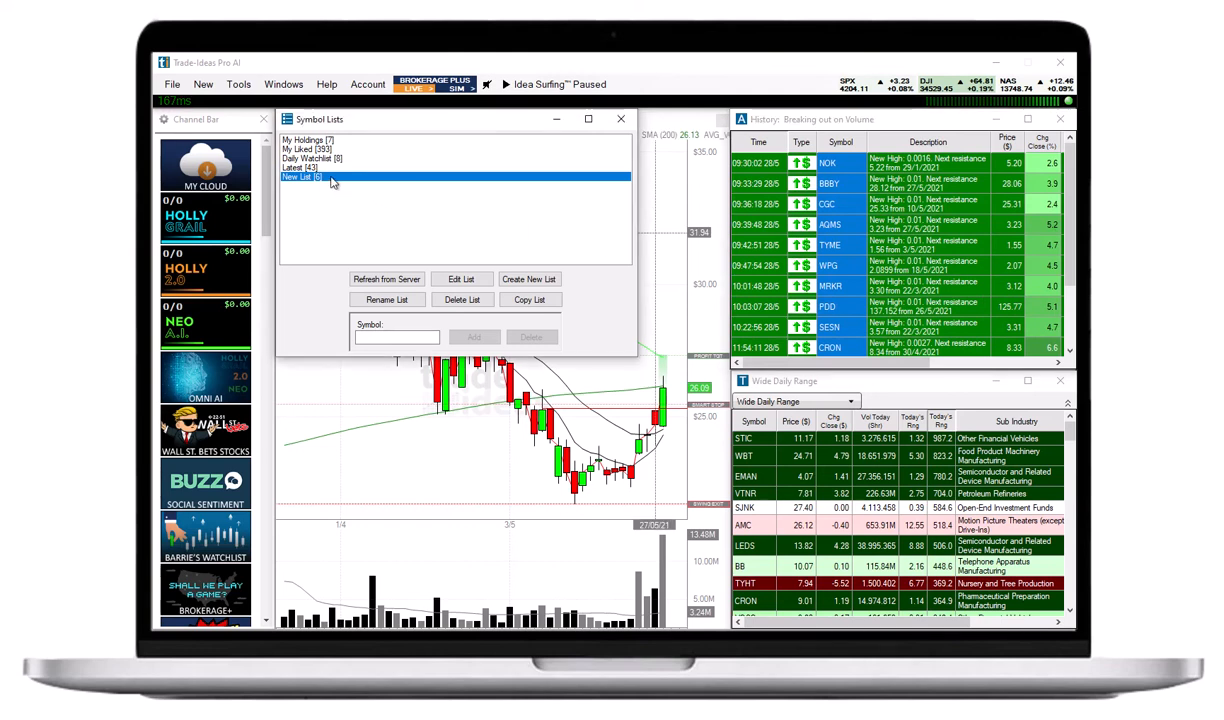
Save the edited symbols to the new list and reopen its editor
left_click(460, 280)
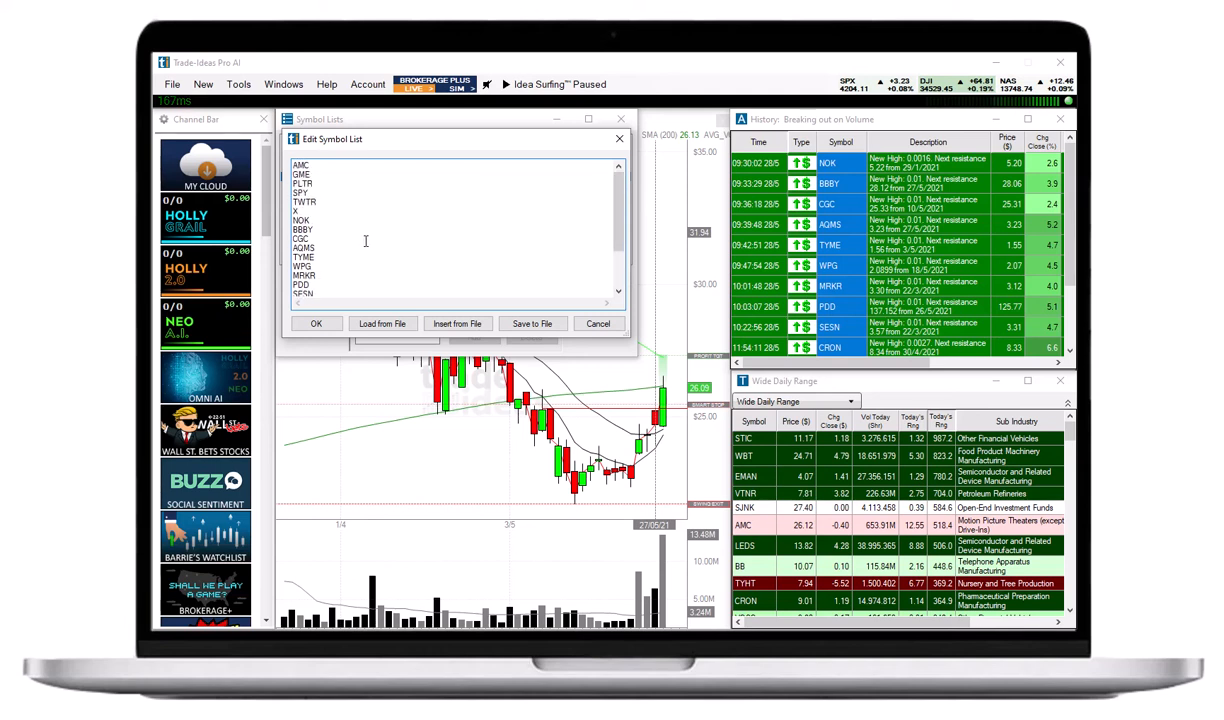
mouse_move(378, 246)
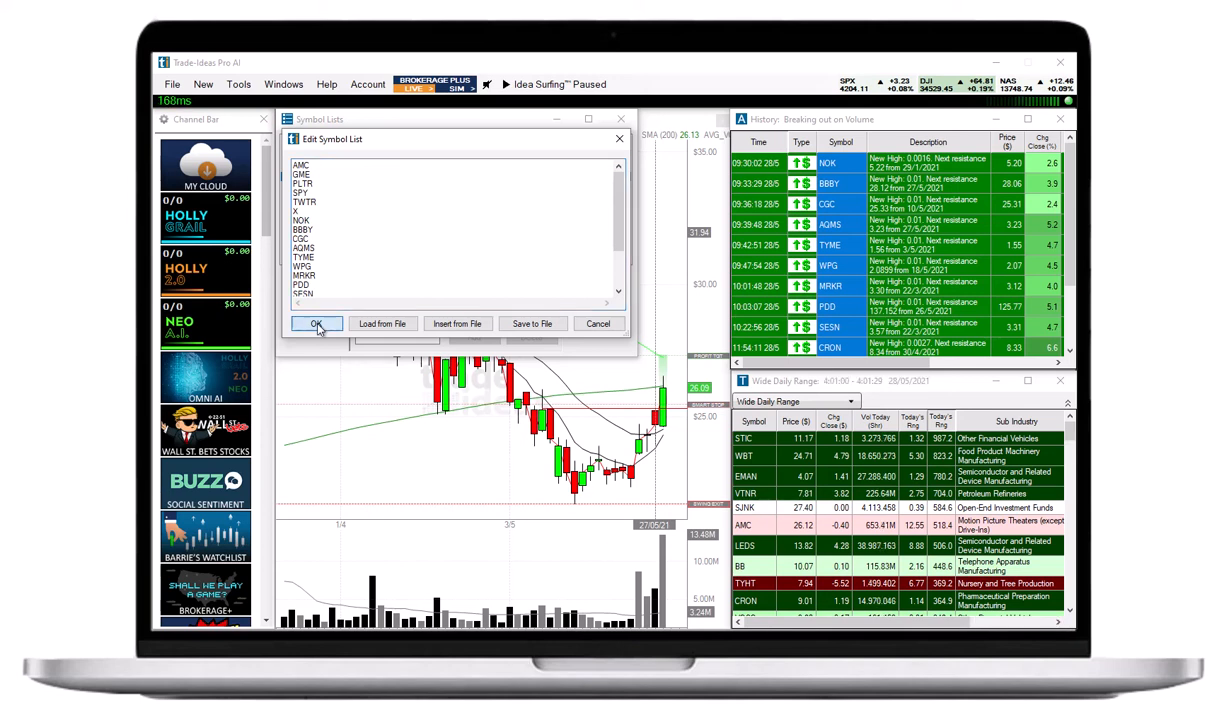
left_click(316, 324)
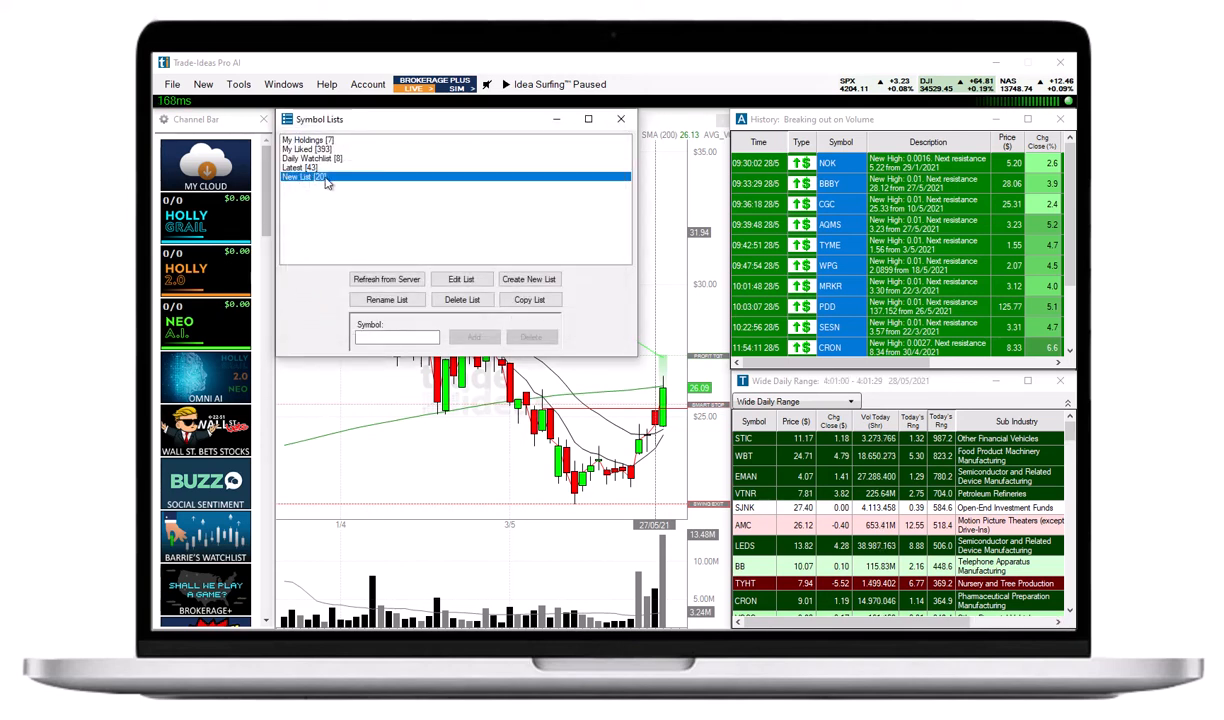
left_click(460, 280)
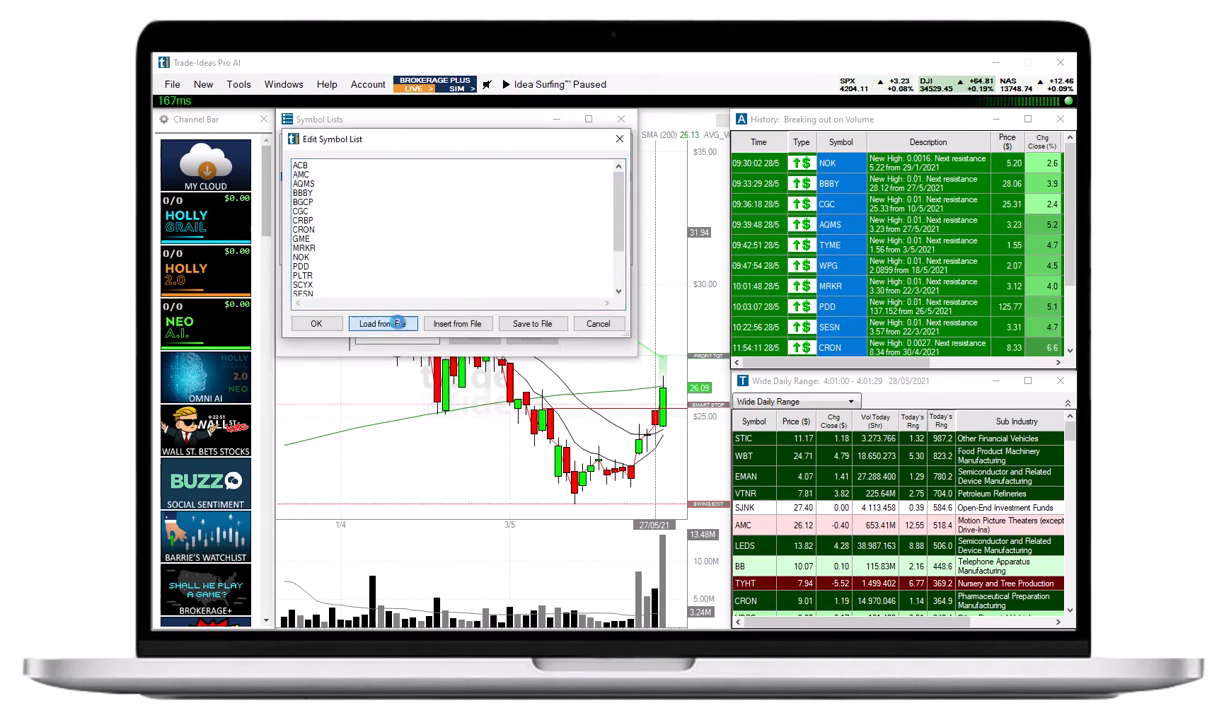
Load the list's symbols from File.txt in Downloads into the editor
left_click(384, 324)
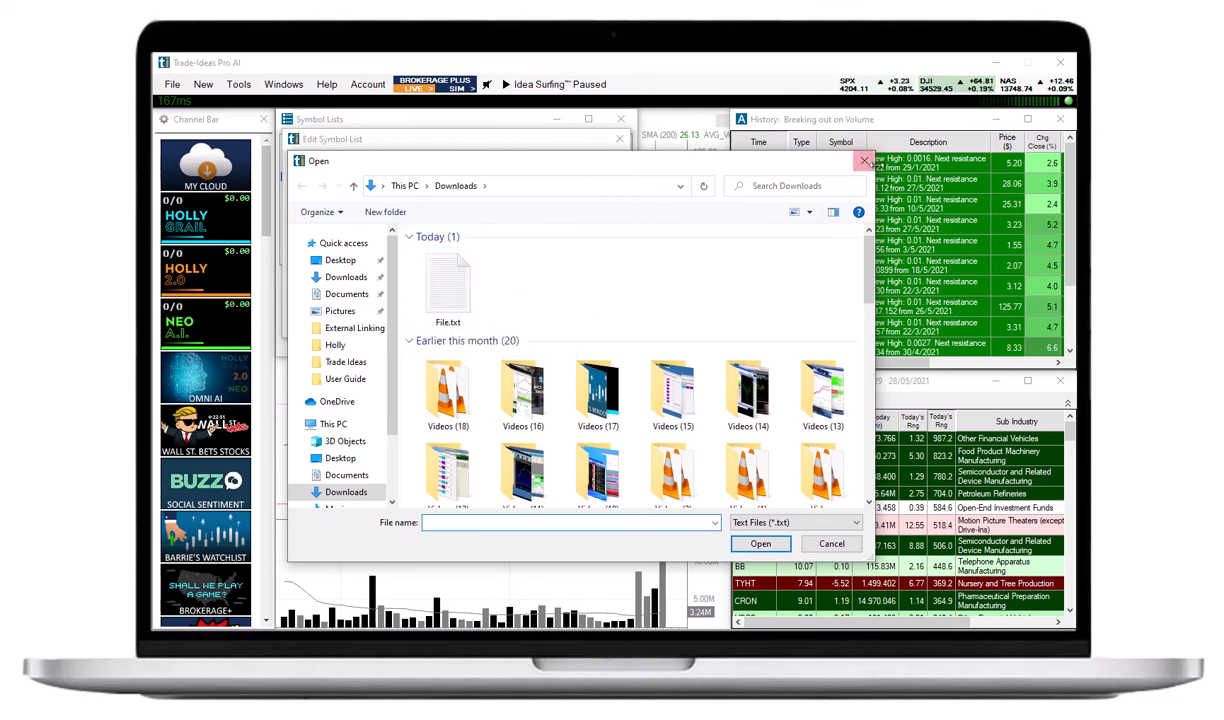
left_click(832, 544)
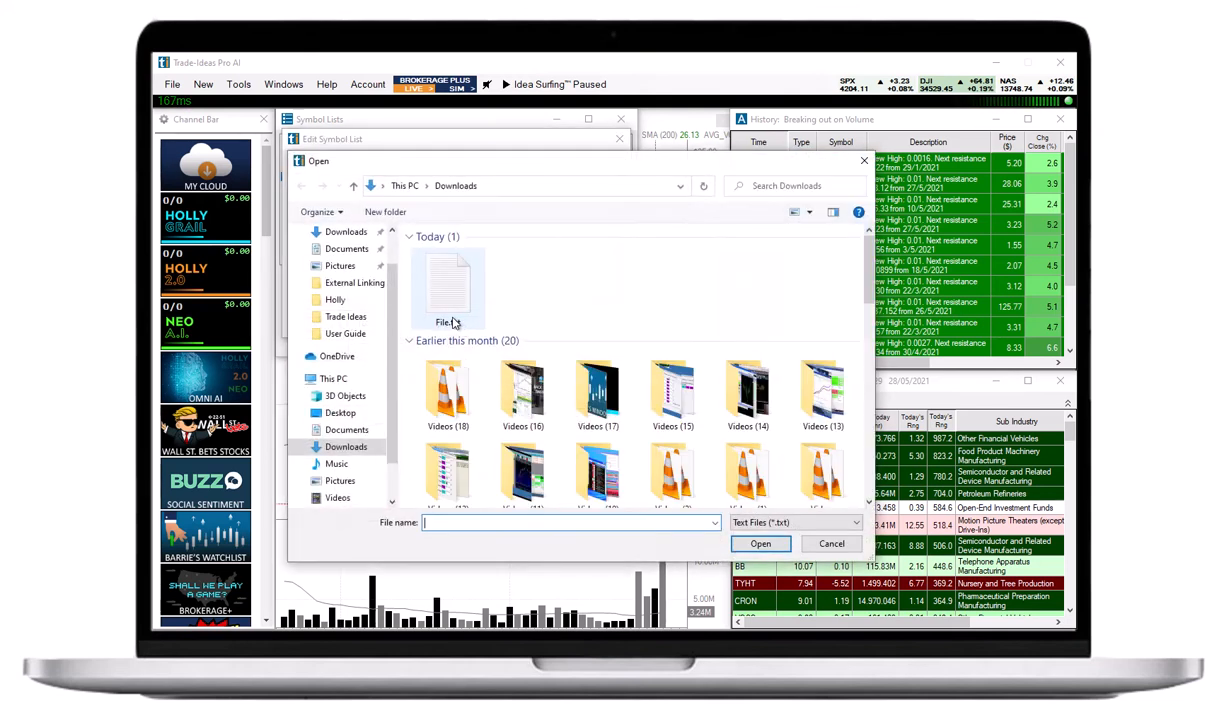
left_click(448, 284)
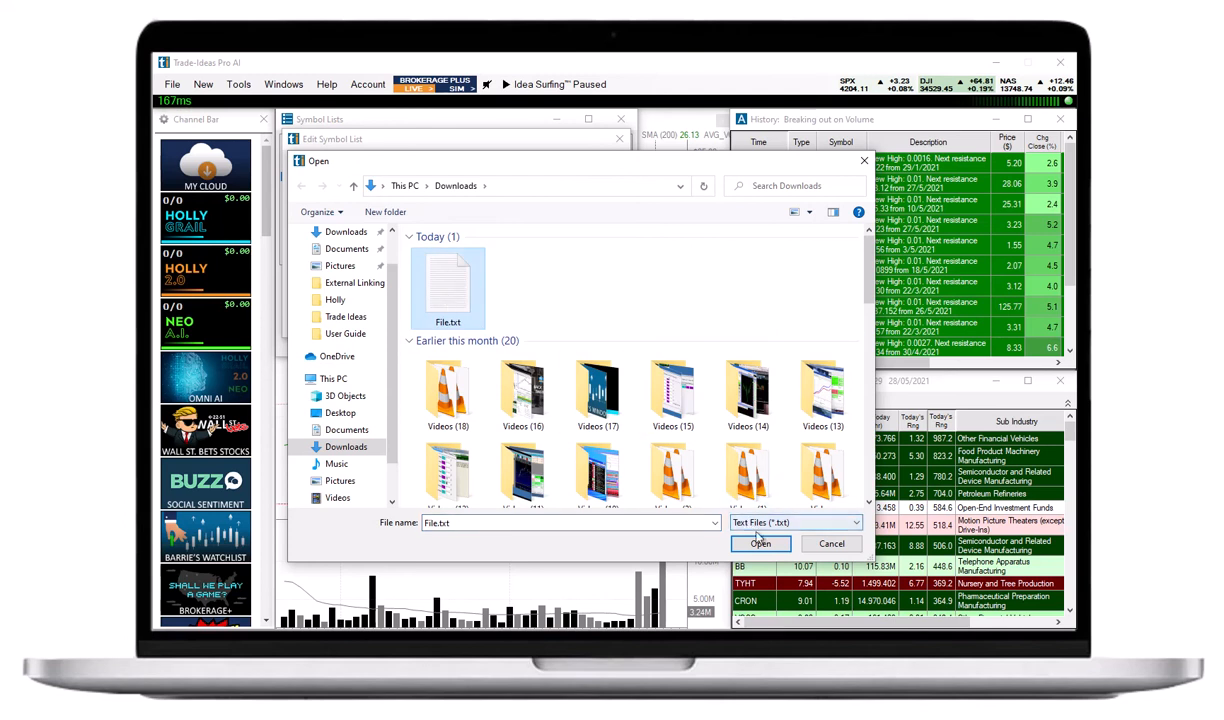
left_click(760, 544)
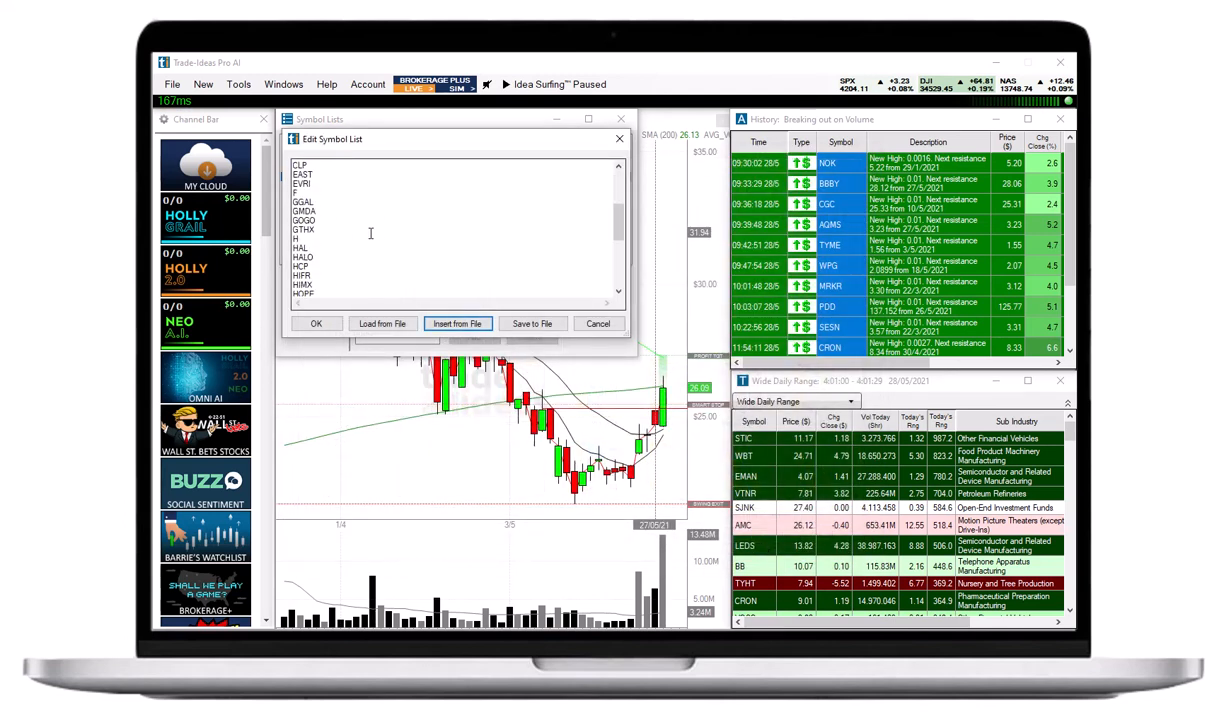
scroll("down", 3)
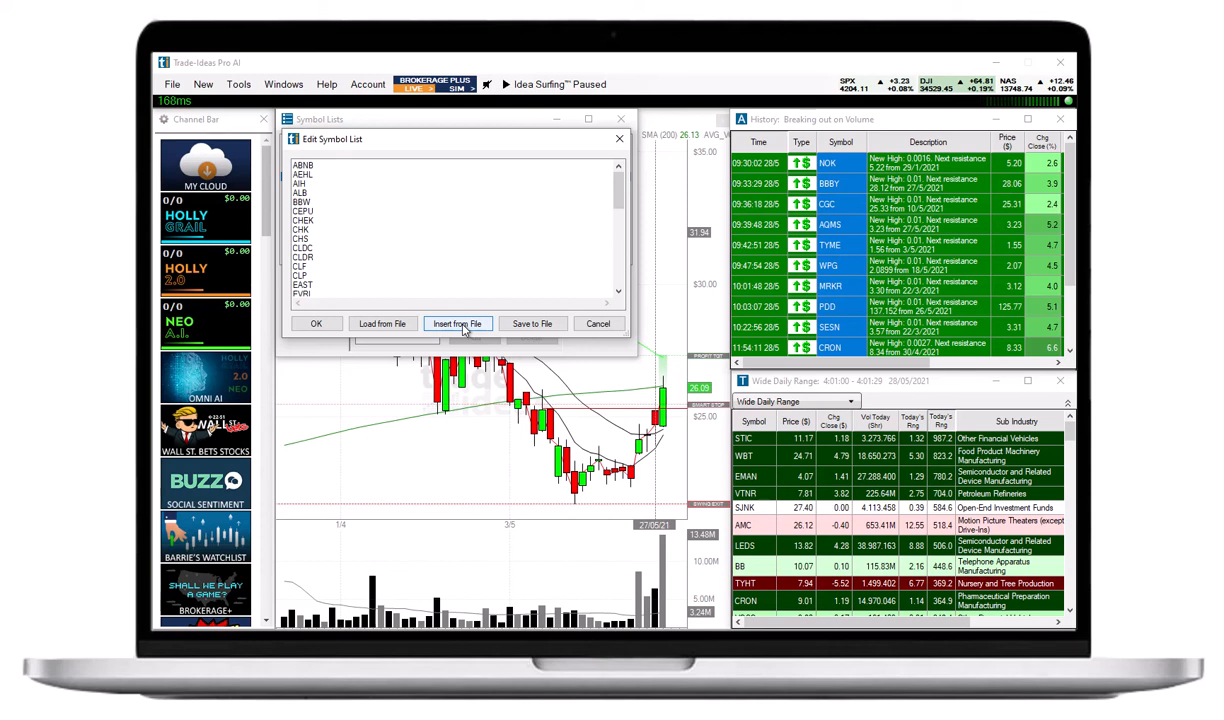
mouse_move(532, 324)
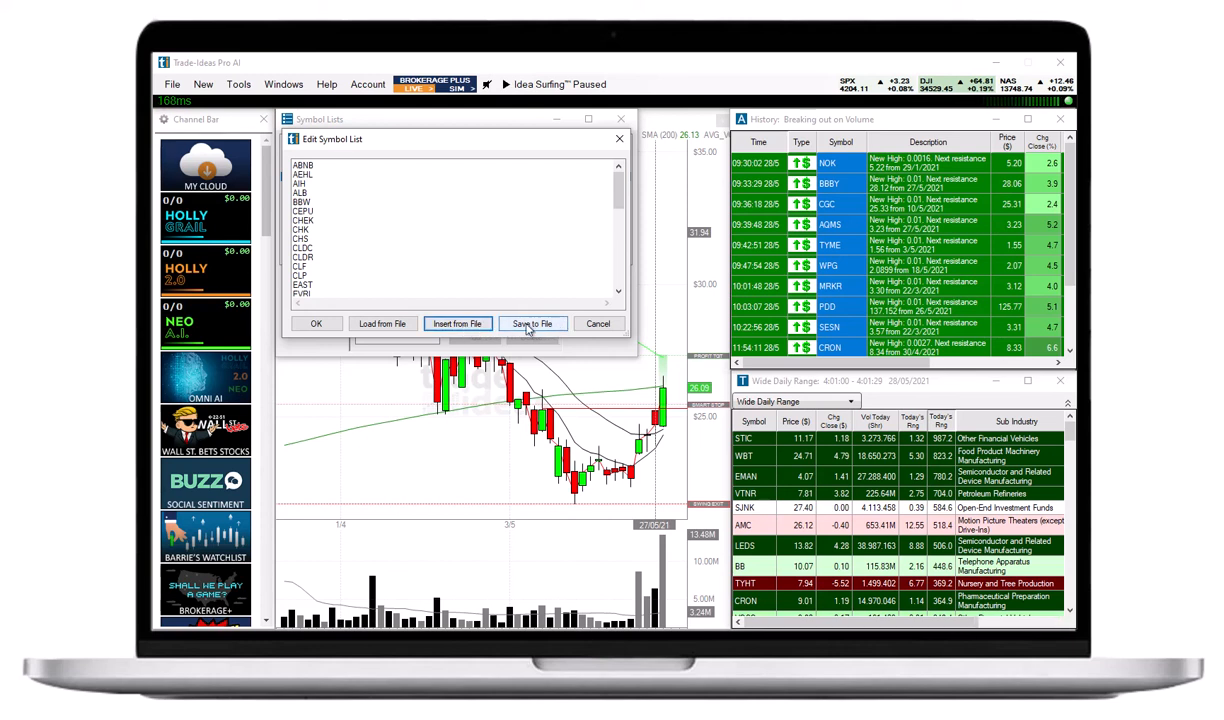
Export the symbols to a file and accept them into New List, closing the editor
left_click(532, 324)
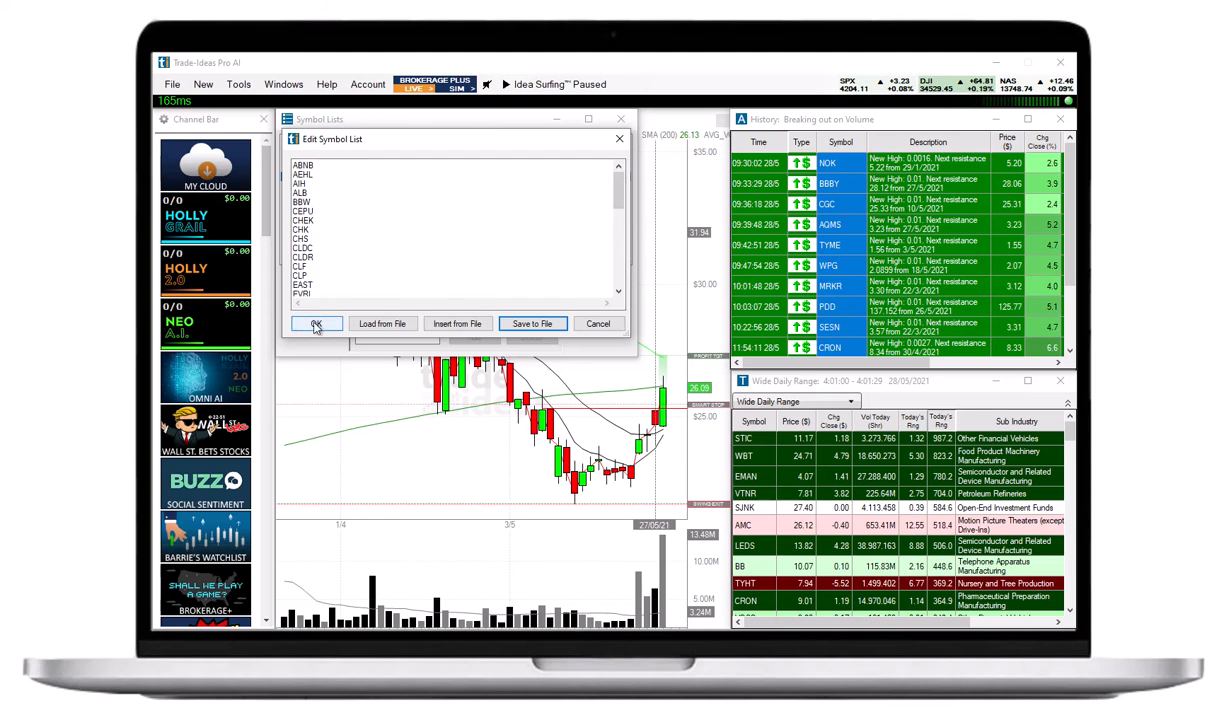
left_click(316, 324)
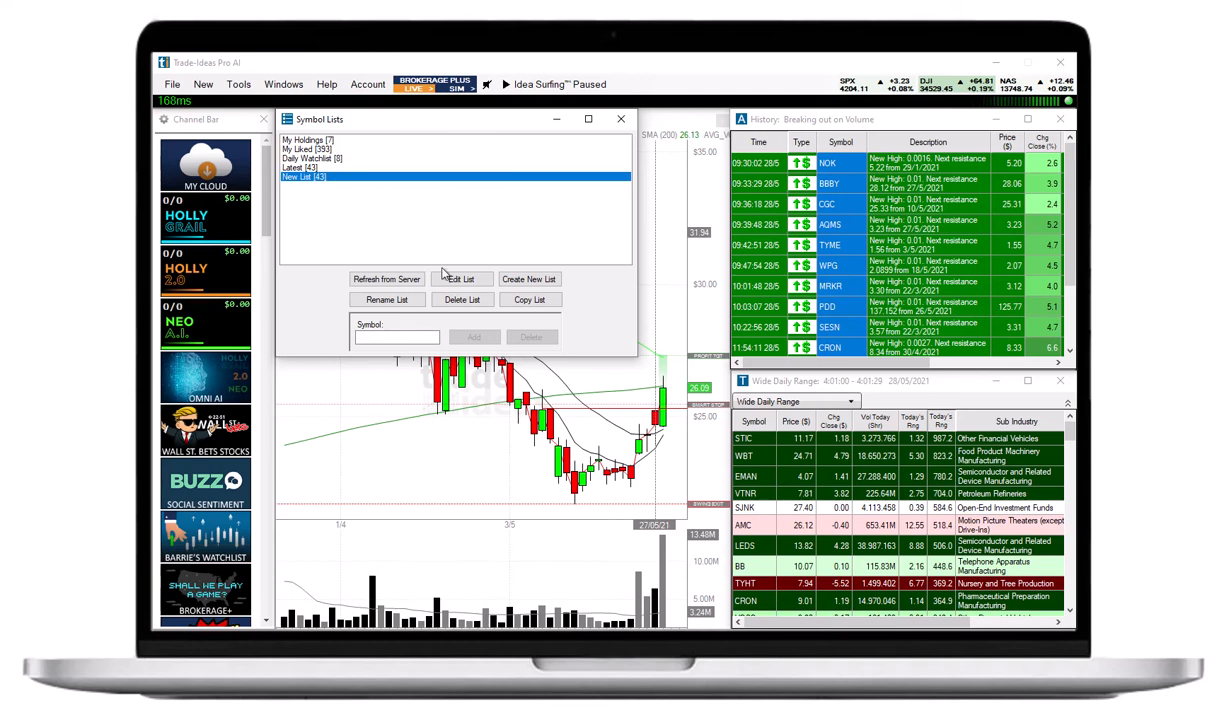
left_click(460, 280)
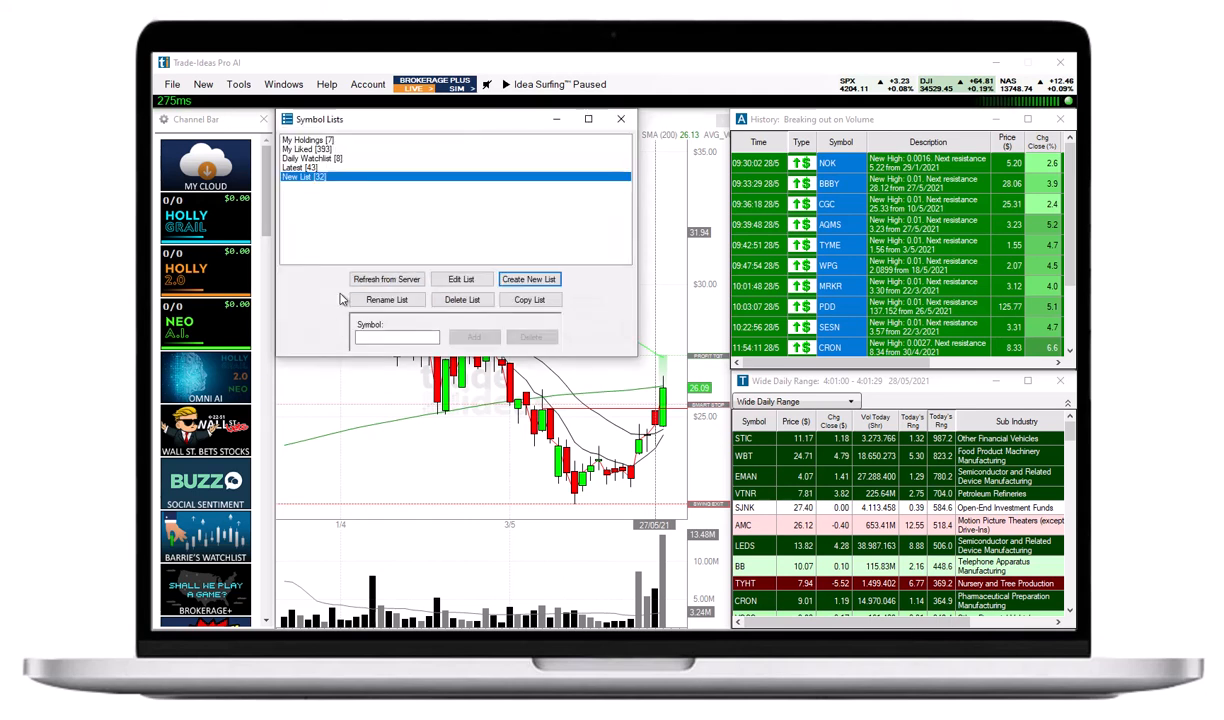
left_click(386, 300)
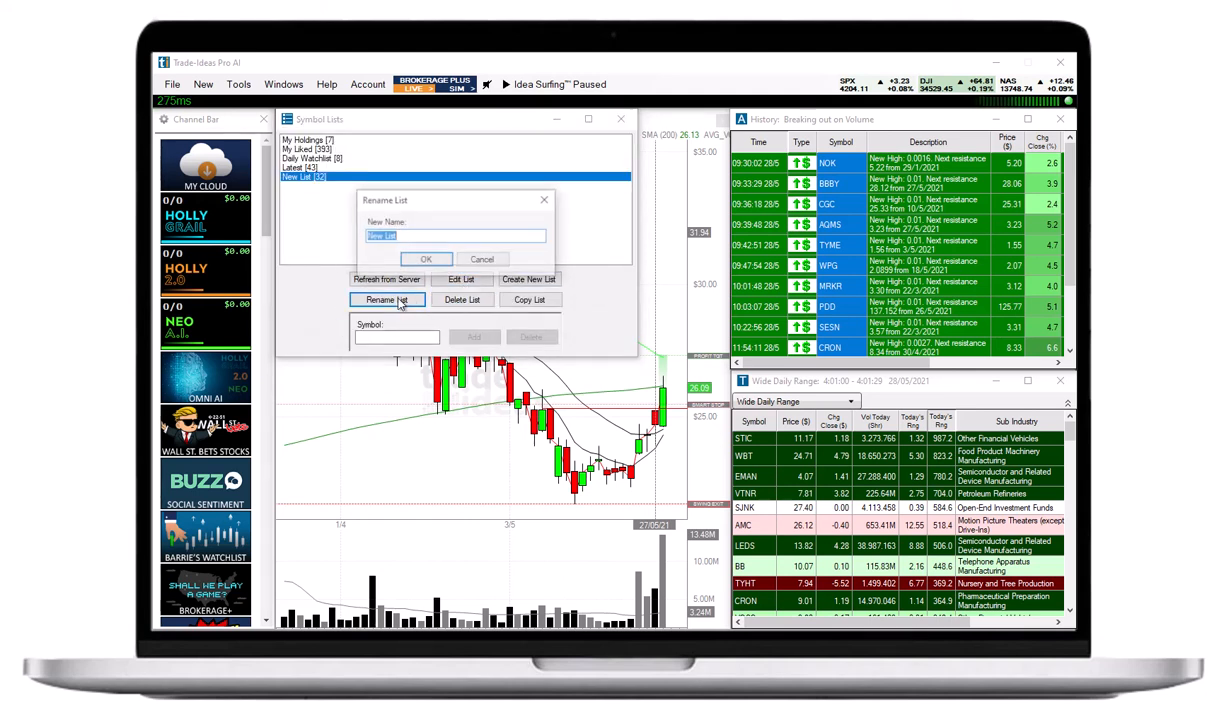
left_click(484, 260)
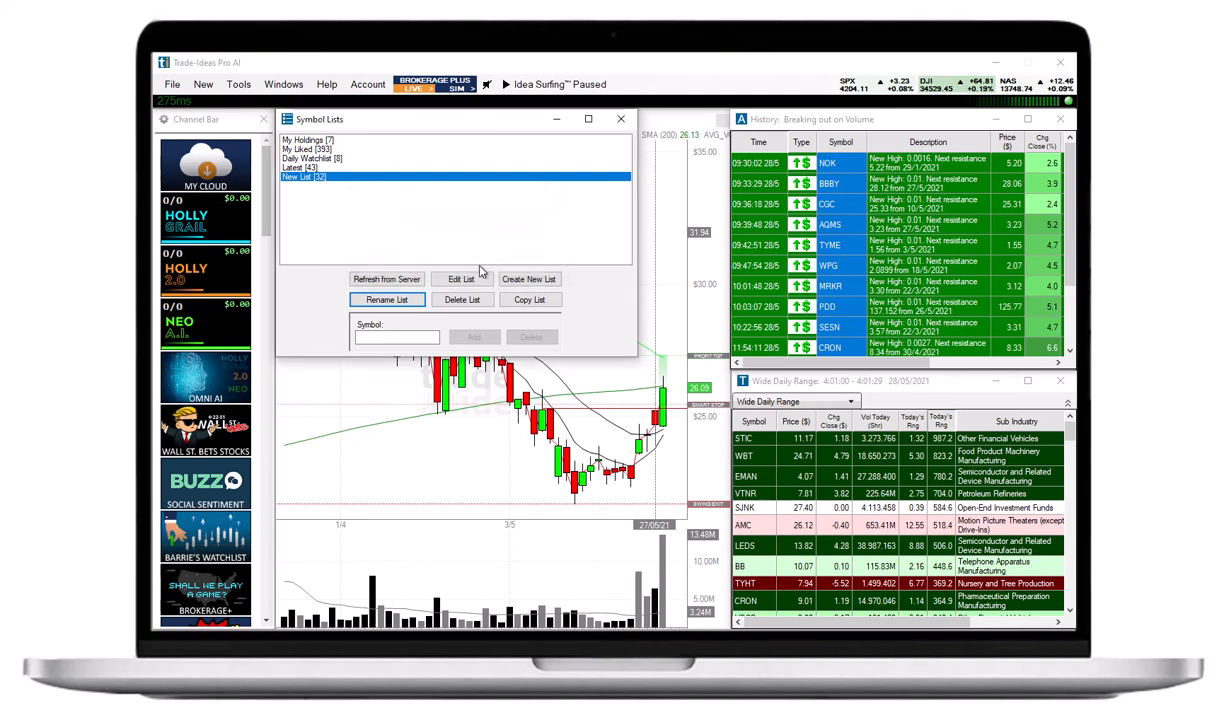
left_click(528, 300)
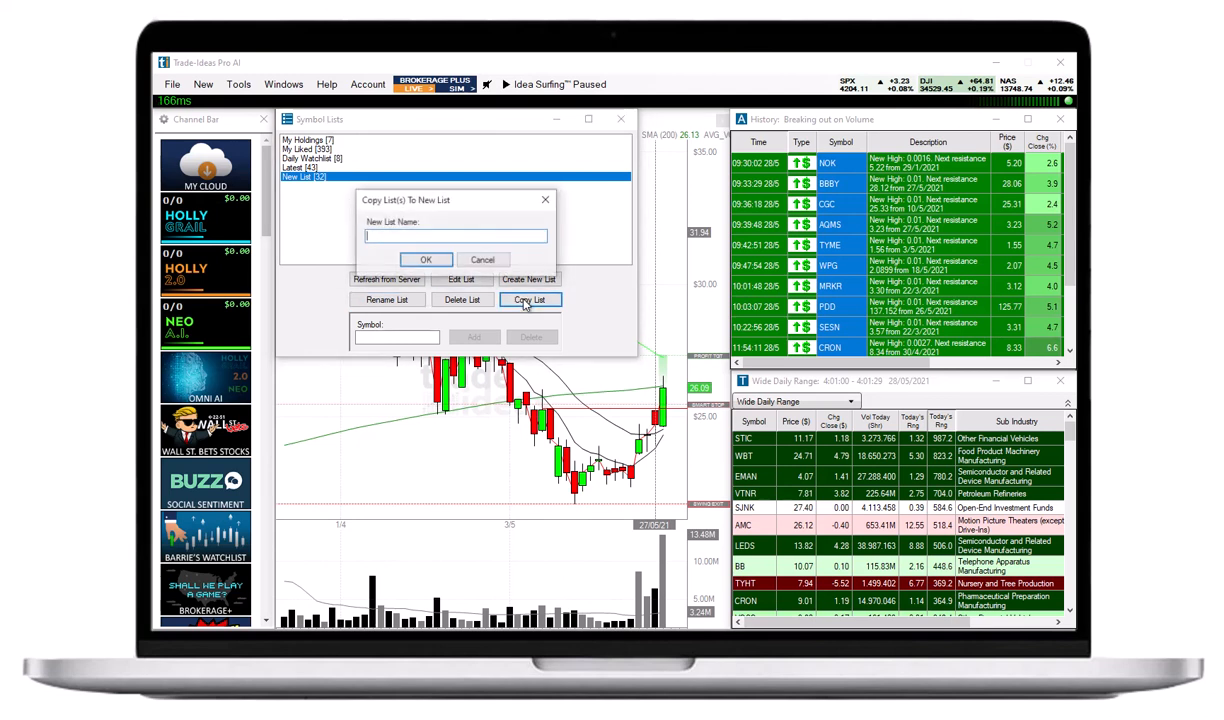
type("Copy")
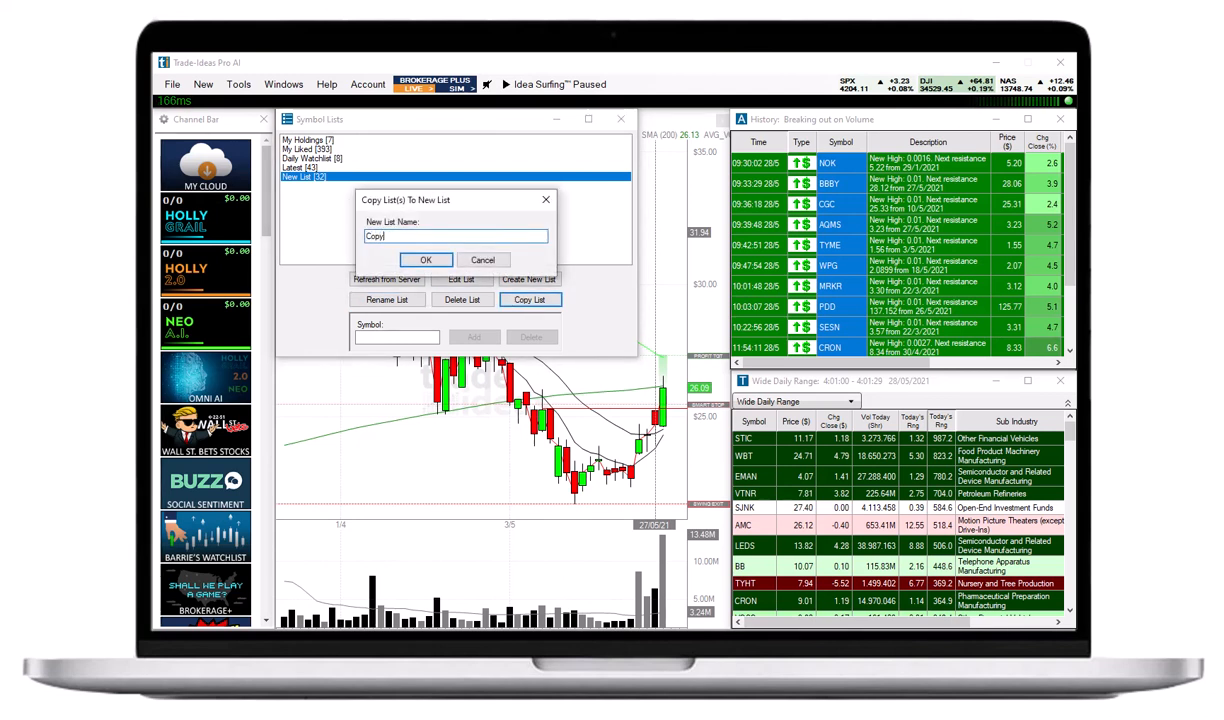
left_click(424, 260)
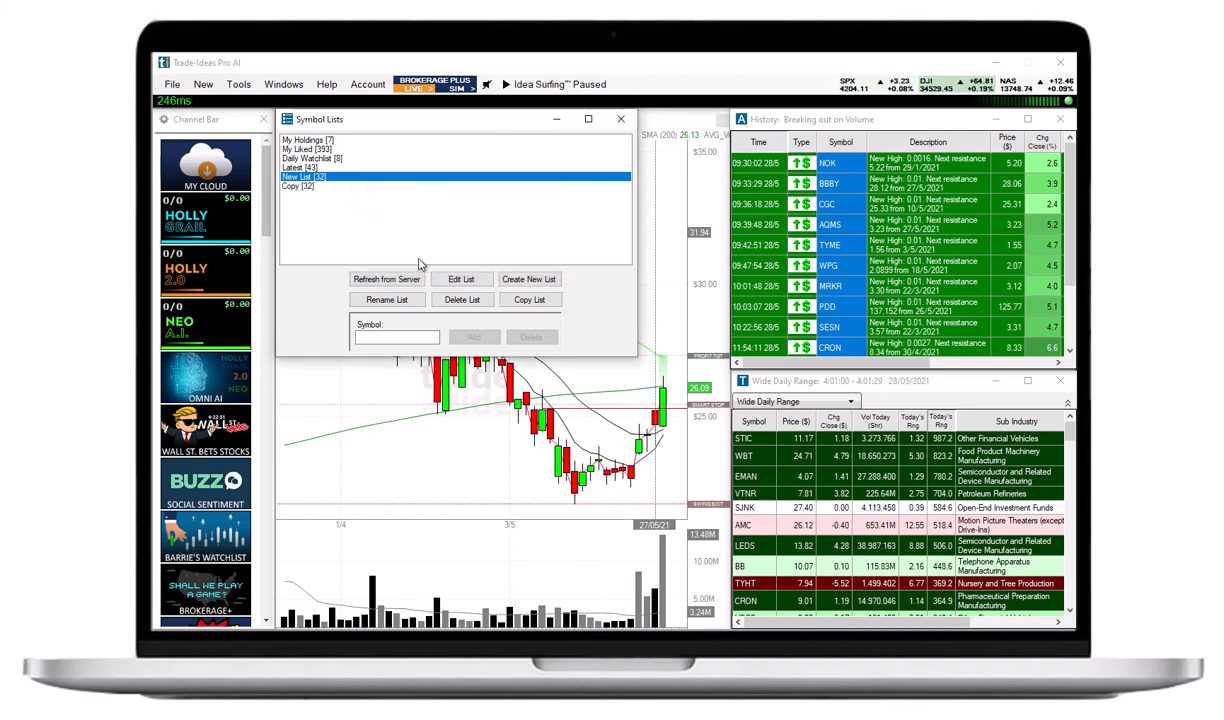
left_click(296, 186)
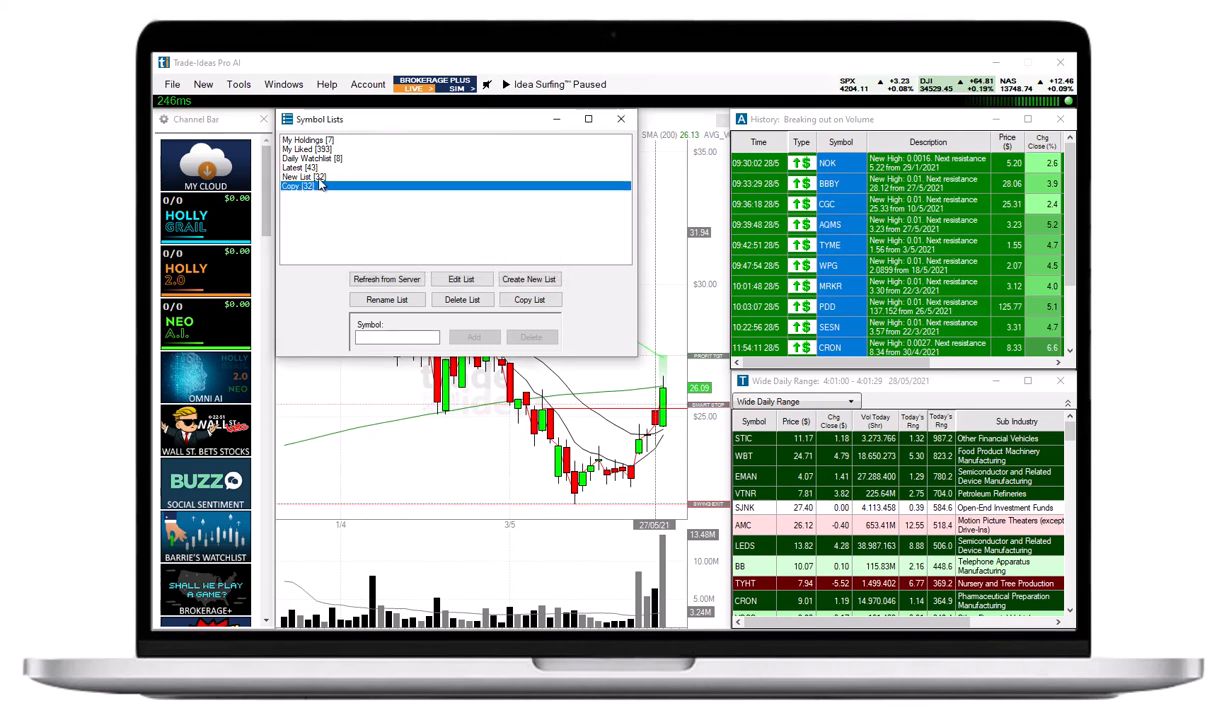
mouse_move(312, 216)
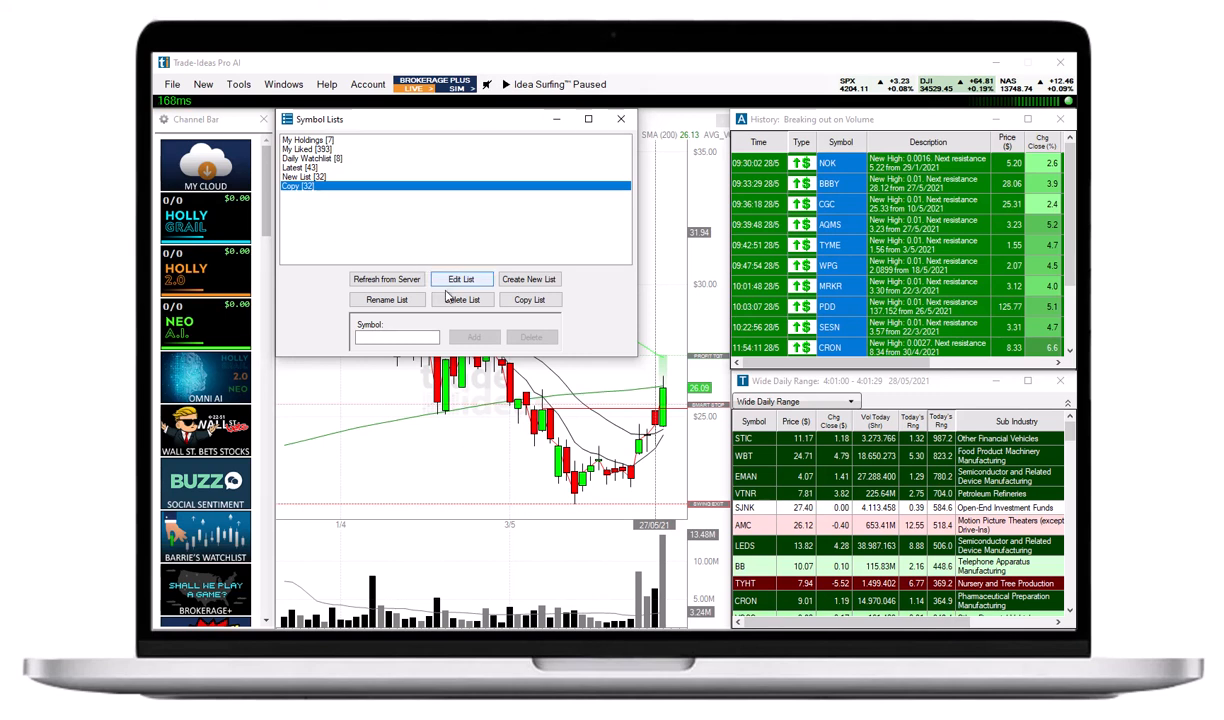
left_click(460, 300)
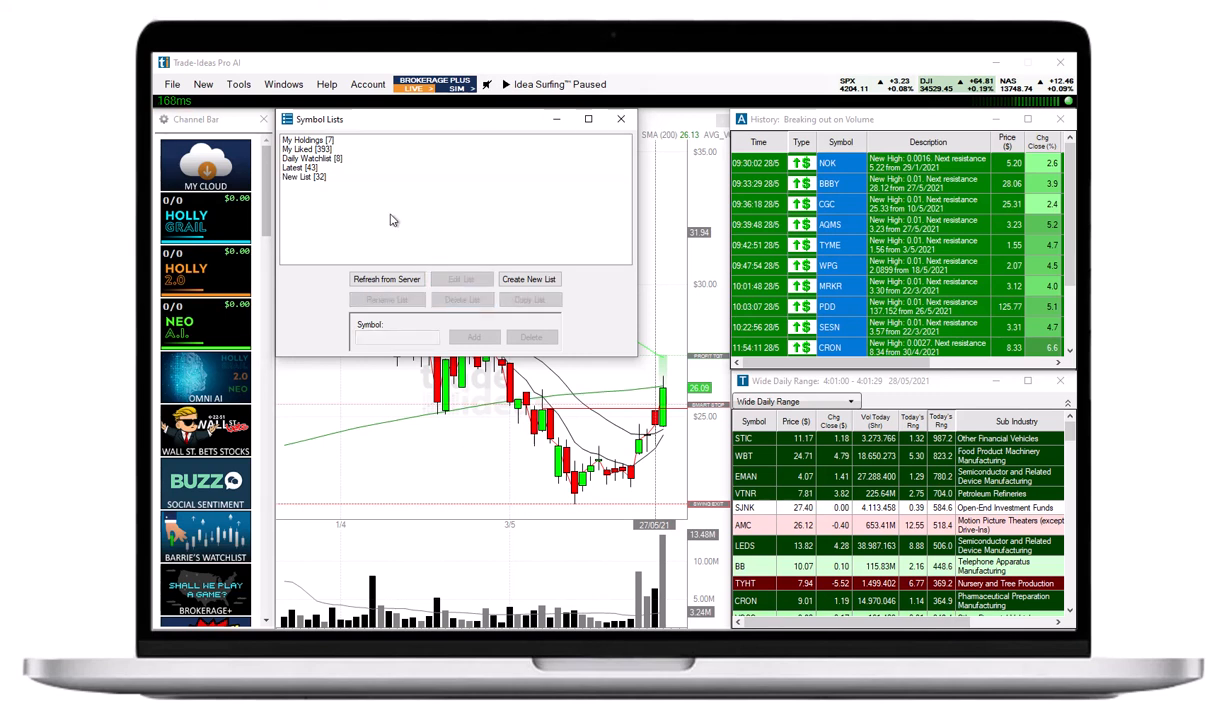